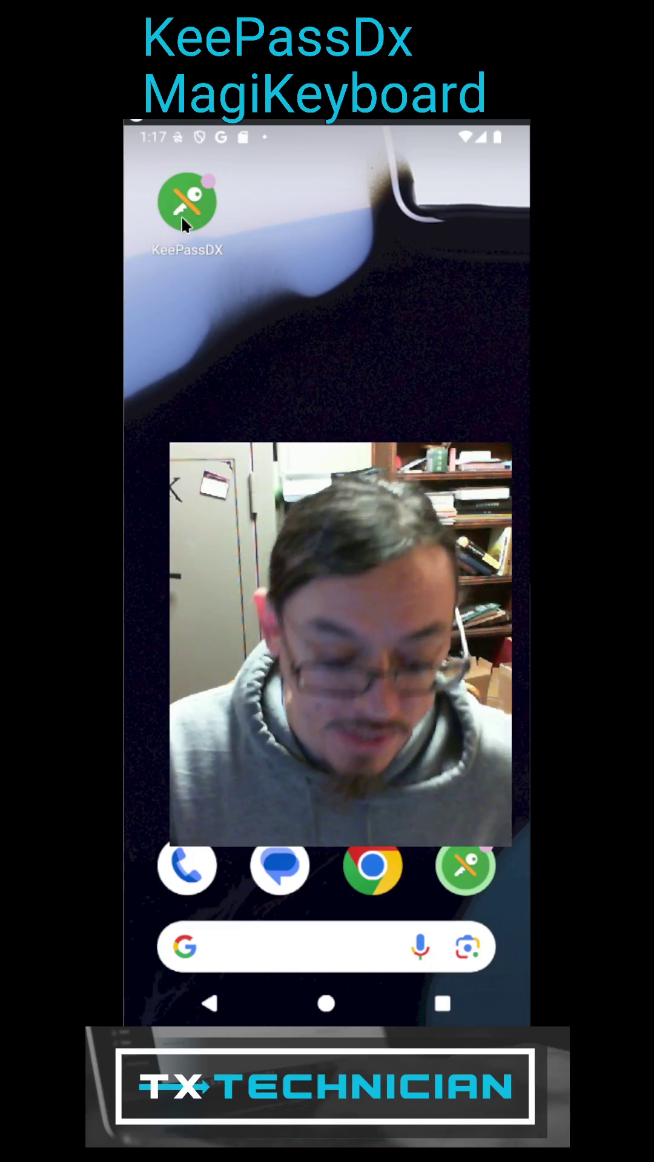
# - Launch KeePassDX, show the Tutorial Group entries and bring up the database's main menu
pyautogui.click(186, 203)
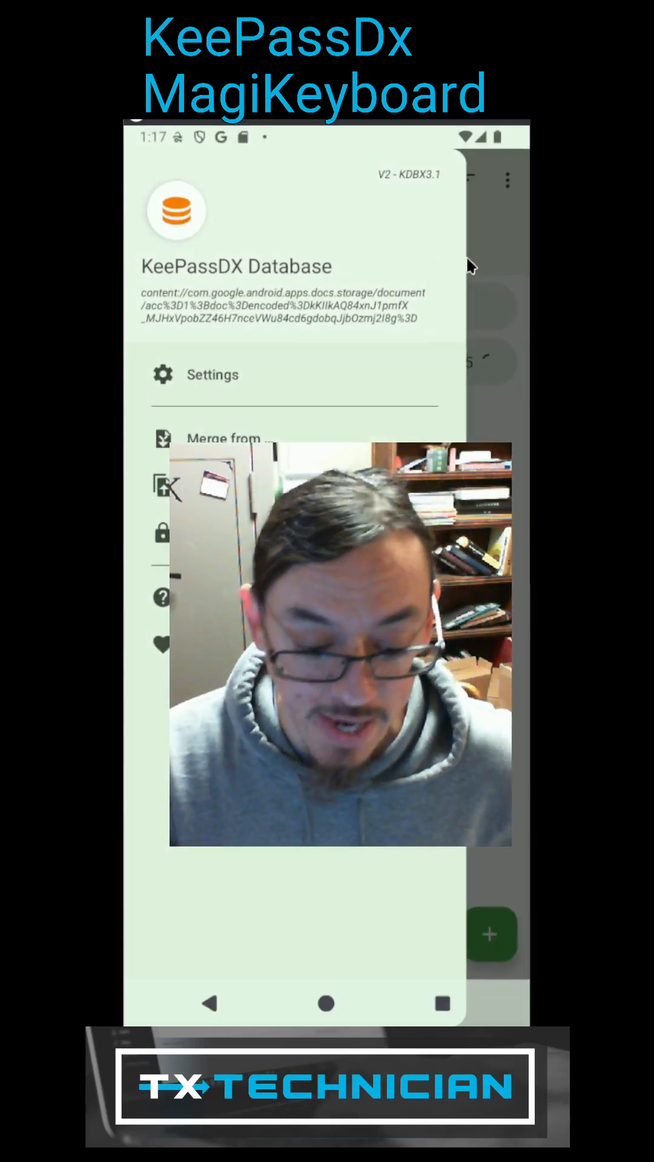
pyautogui.click(153, 180)
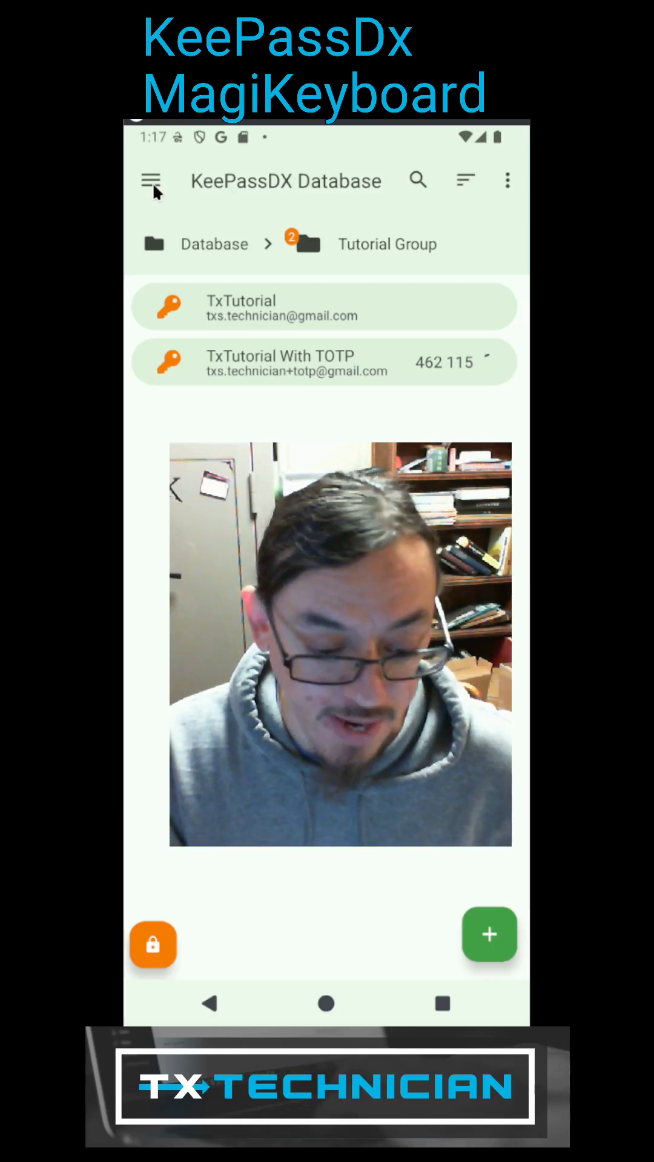
pyautogui.click(150, 180)
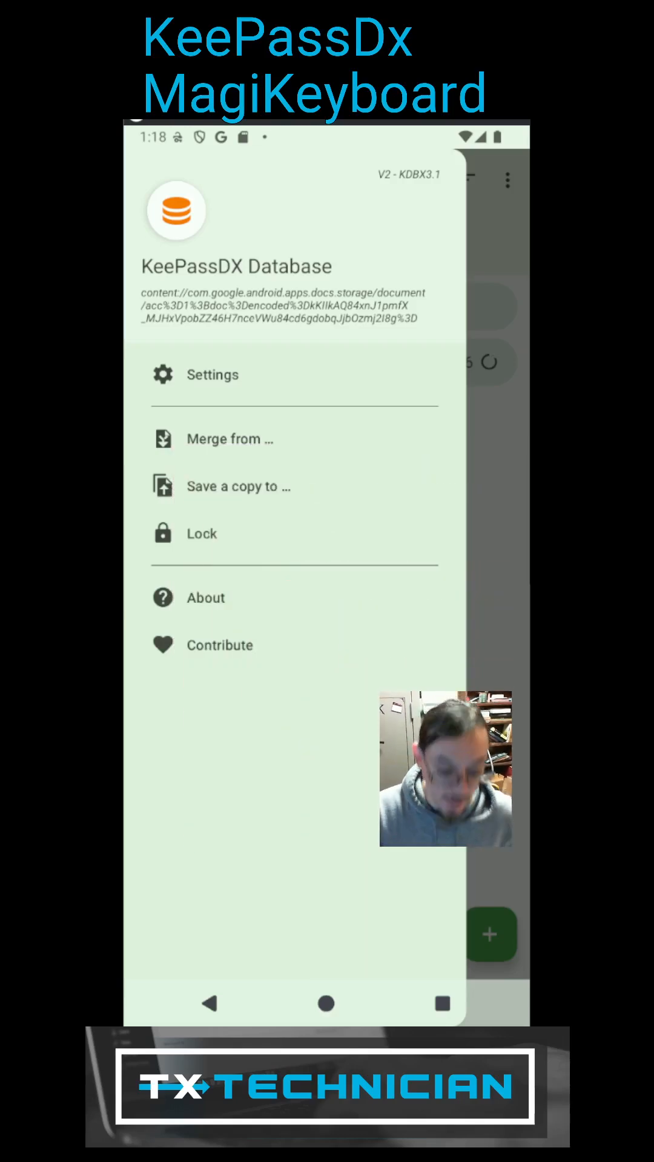
# - Go into Settings and reach the Form filling page for keyboard, autofill and clipboard
pyautogui.click(212, 374)
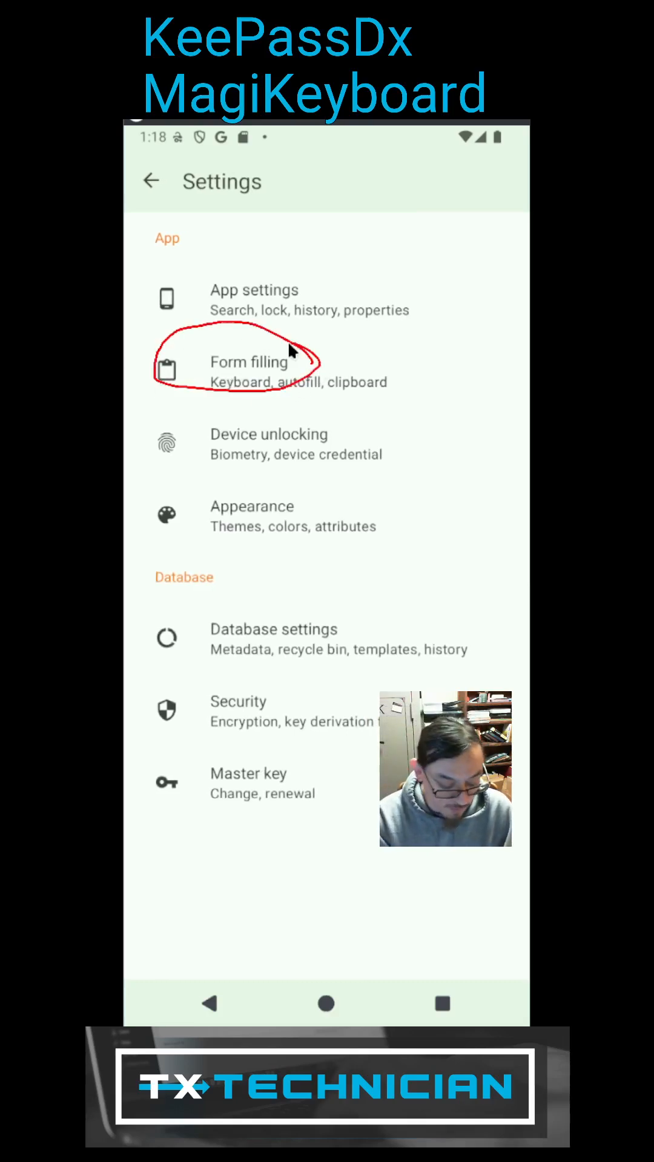
pyautogui.click(250, 362)
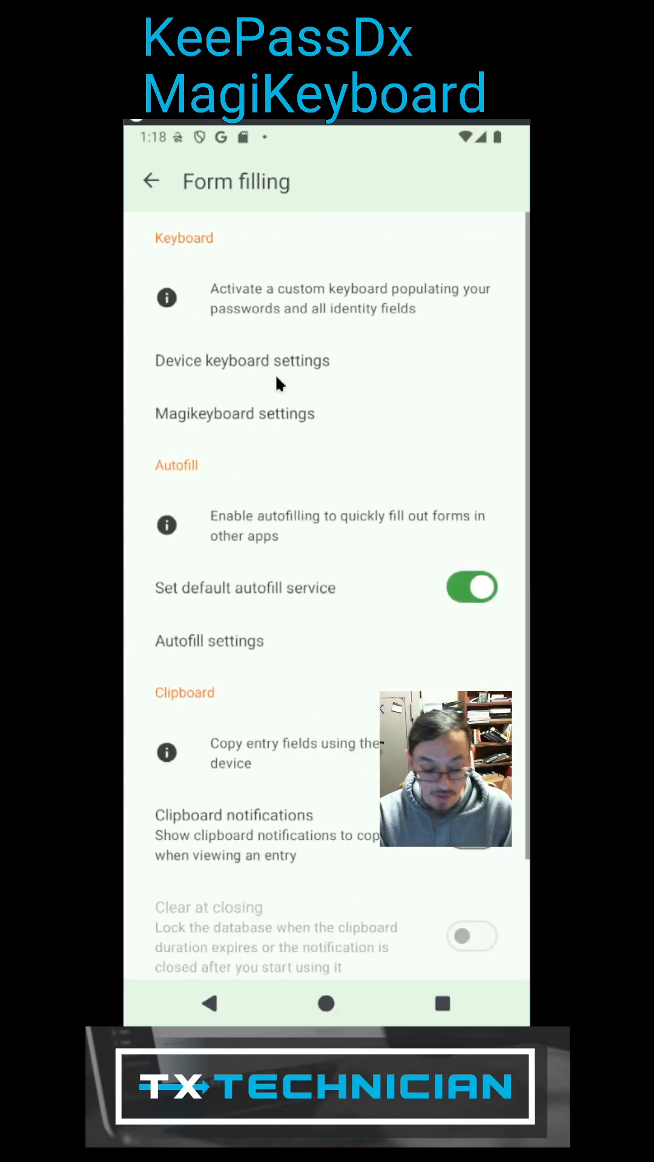
pyautogui.moveTo(369, 370)
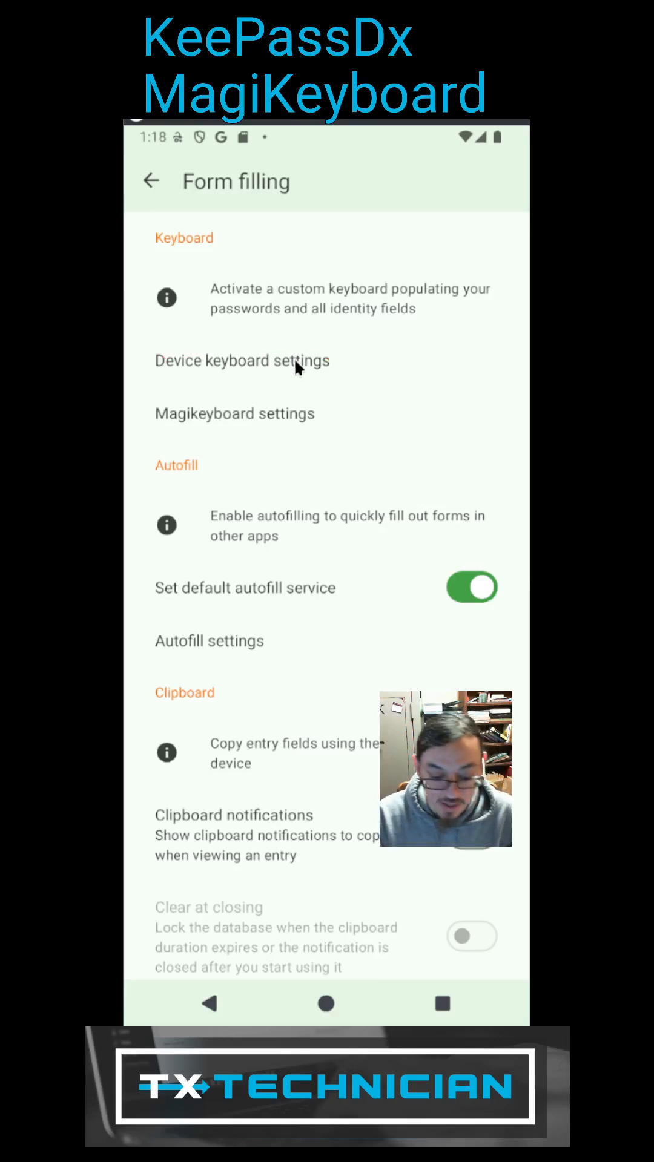
# - Turn on Magikeyboard (KeePassDX) in the device keyboard list, accepting the Attention and reboot warnings
pyautogui.click(238, 361)
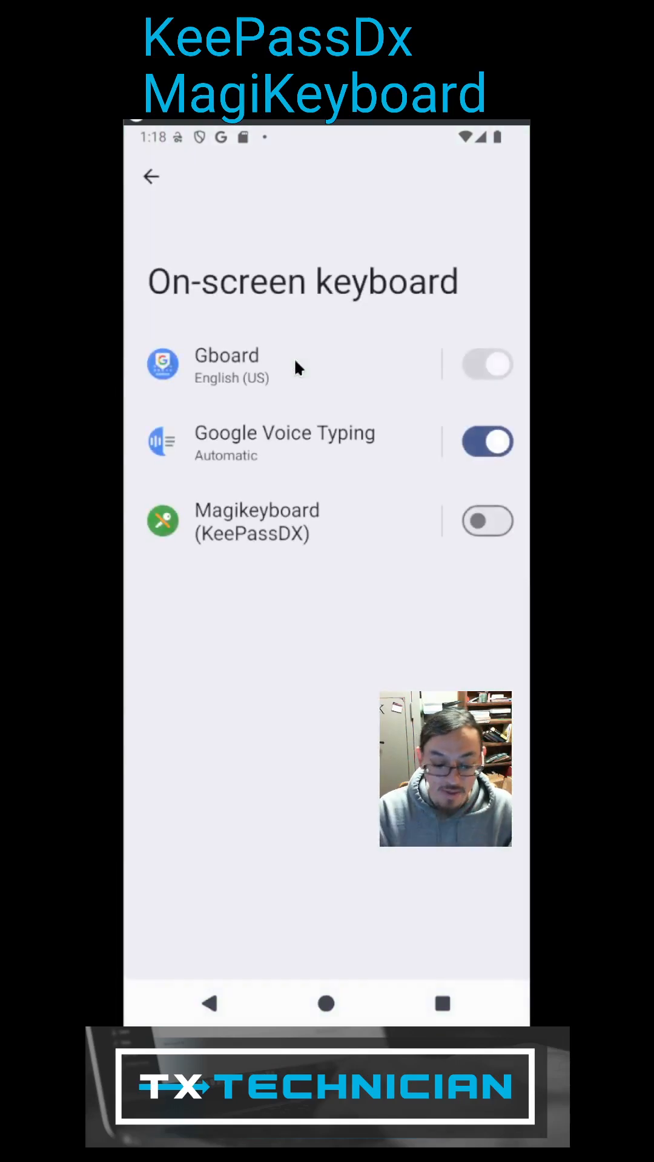
pyautogui.moveTo(206, 527)
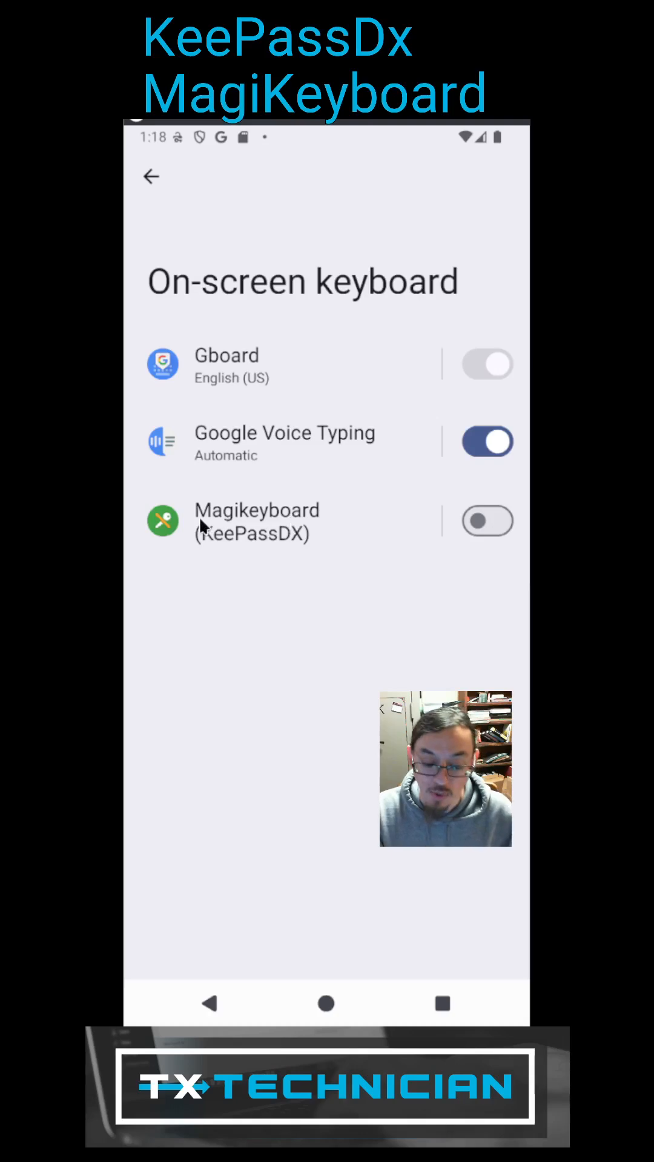
pyautogui.click(487, 520)
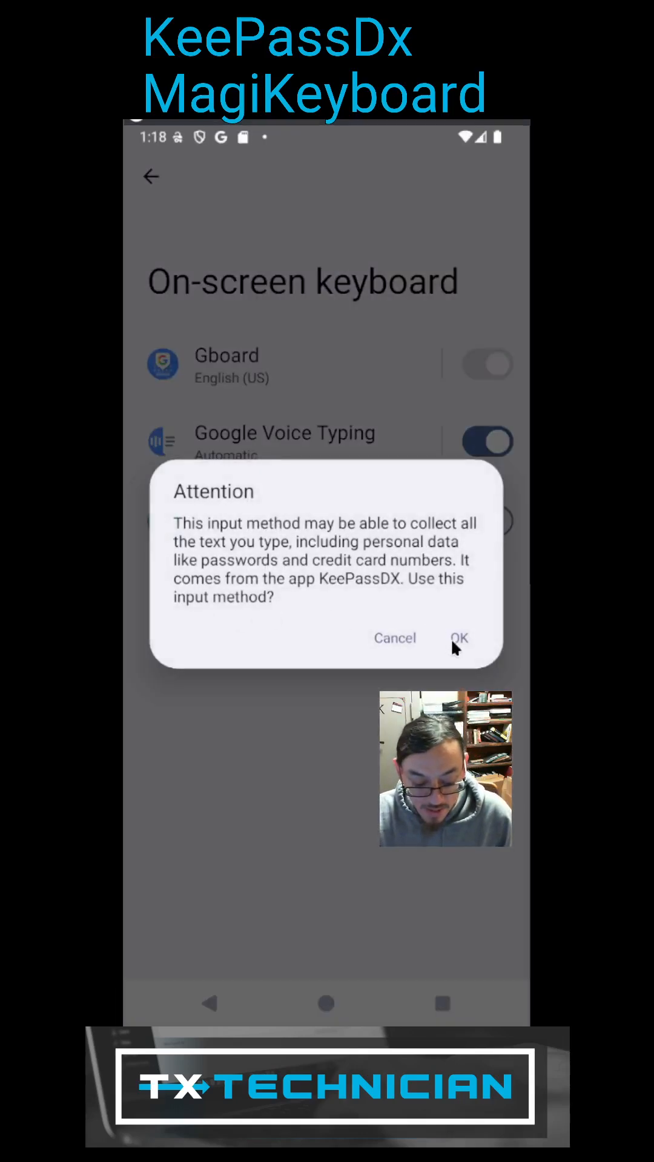
pyautogui.click(459, 638)
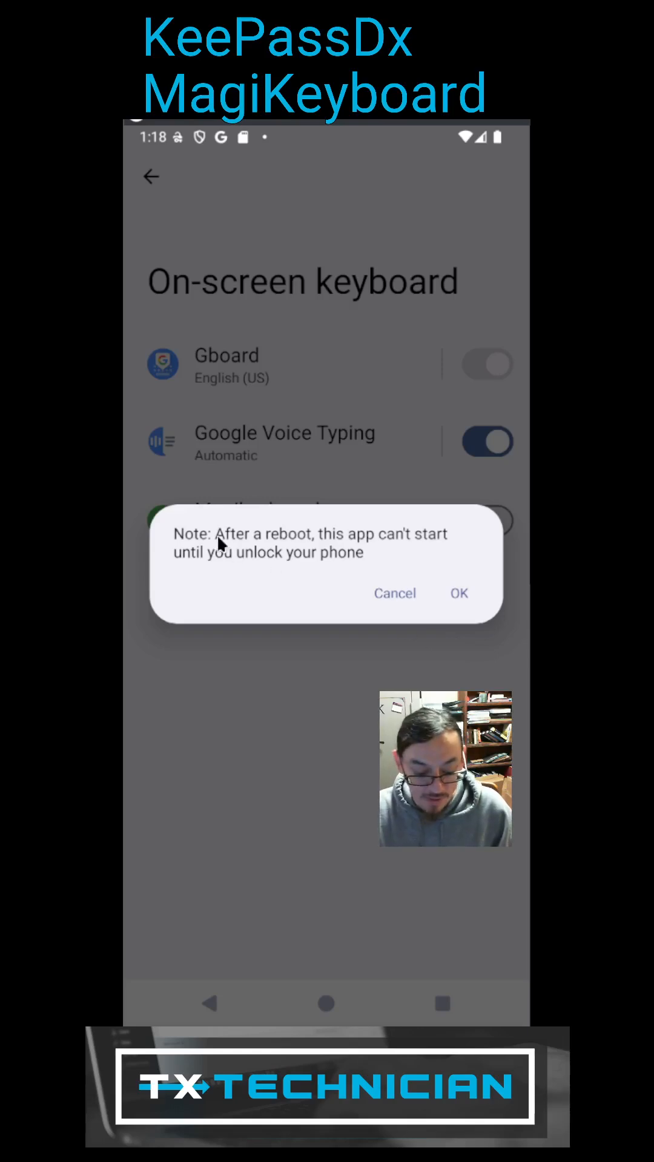
pyautogui.moveTo(401, 556)
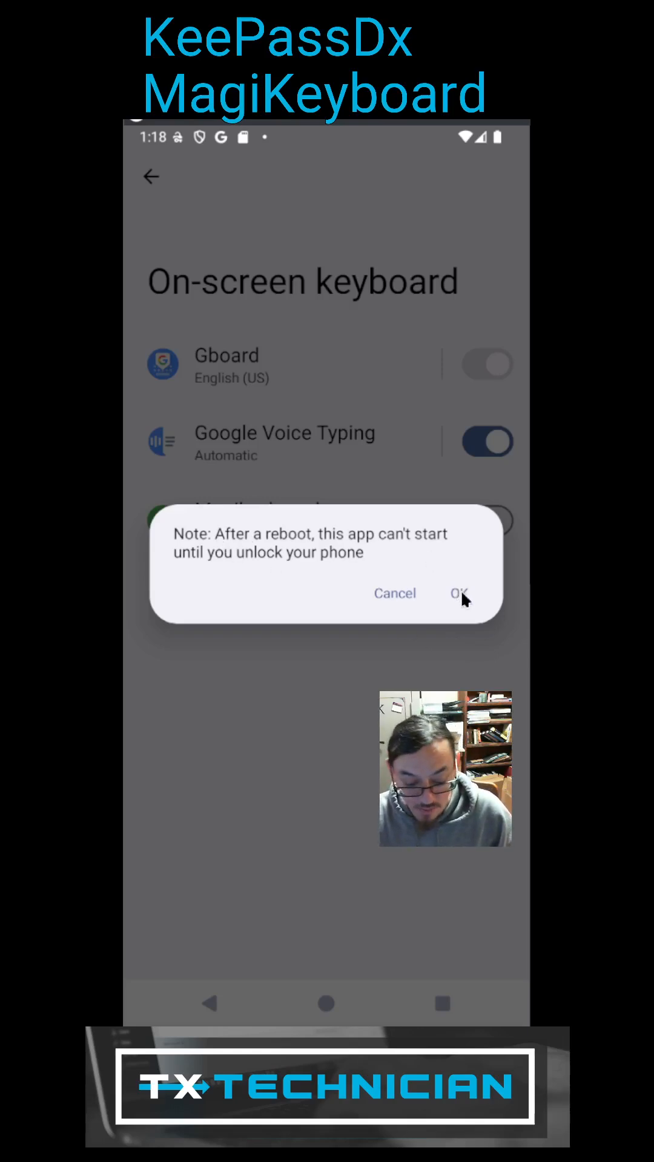
pyautogui.click(460, 593)
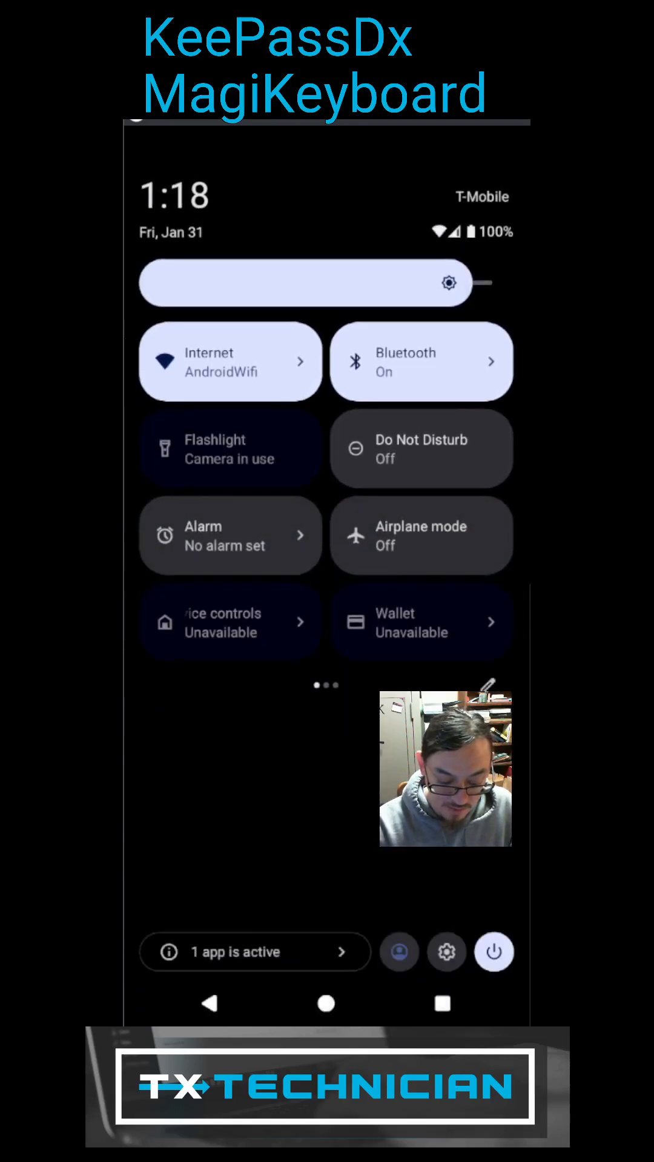
# - Leave the keyboard settings and go back to the Android home screen
pyautogui.click(493, 952)
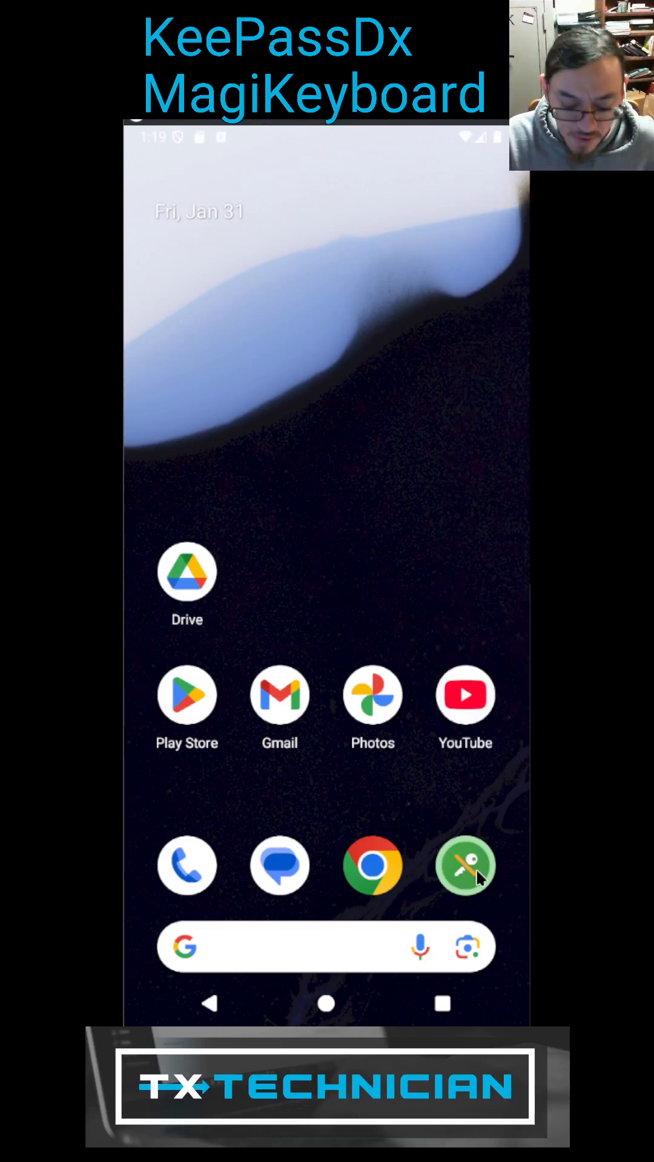
pyautogui.click(465, 864)
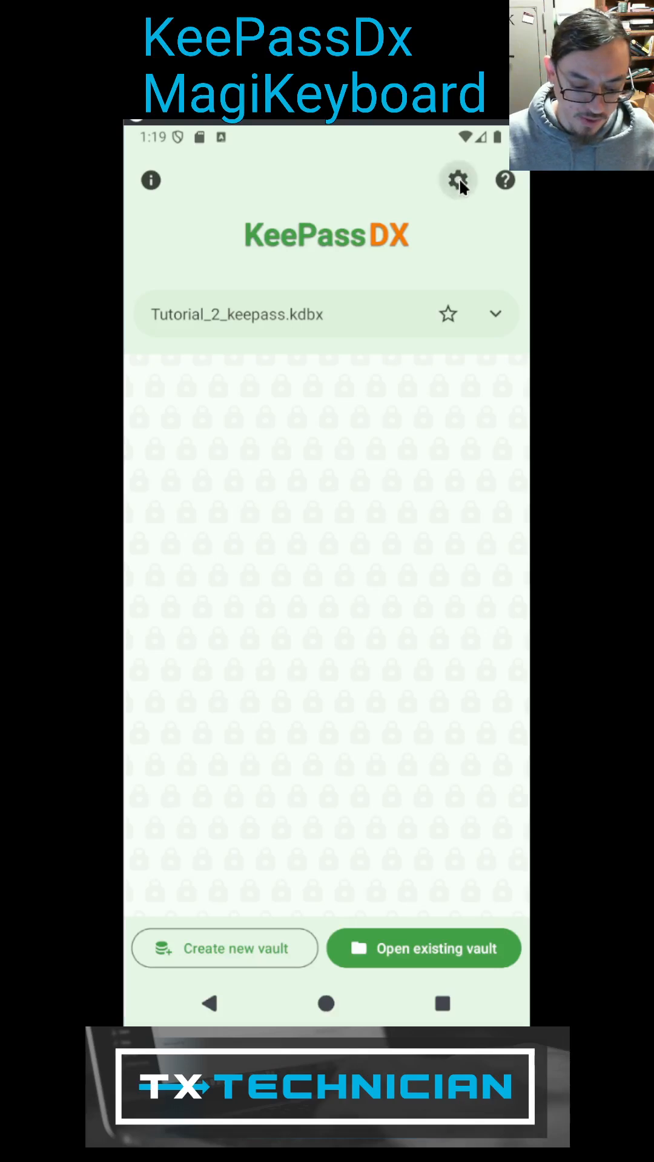
pyautogui.click(458, 180)
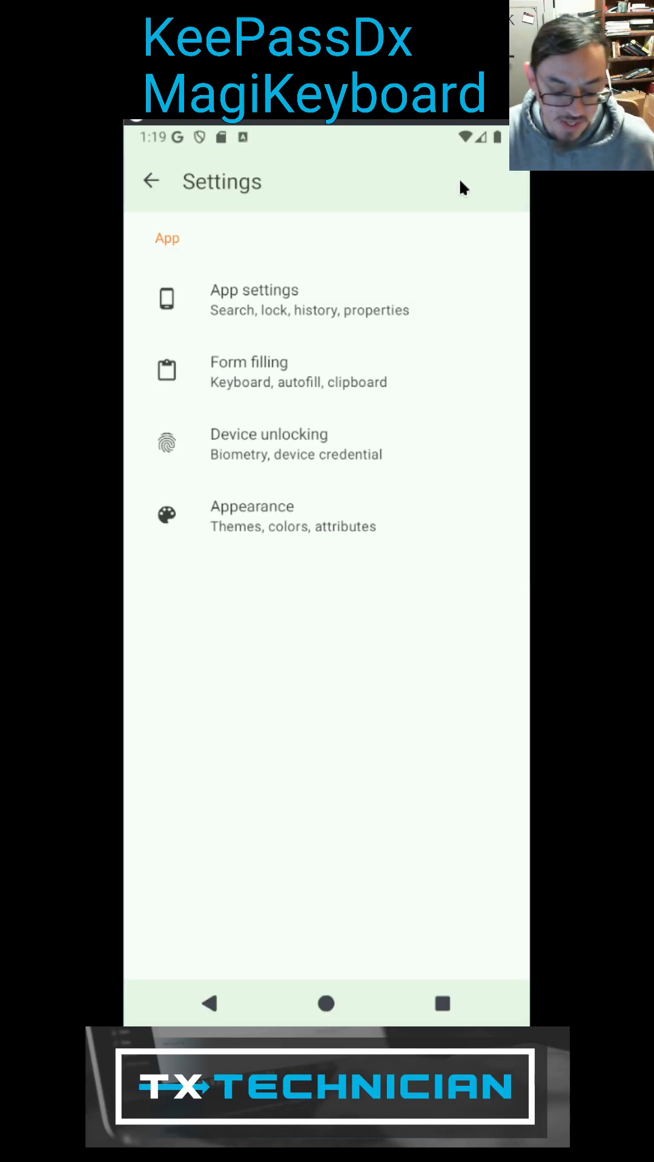
pyautogui.moveTo(275, 373)
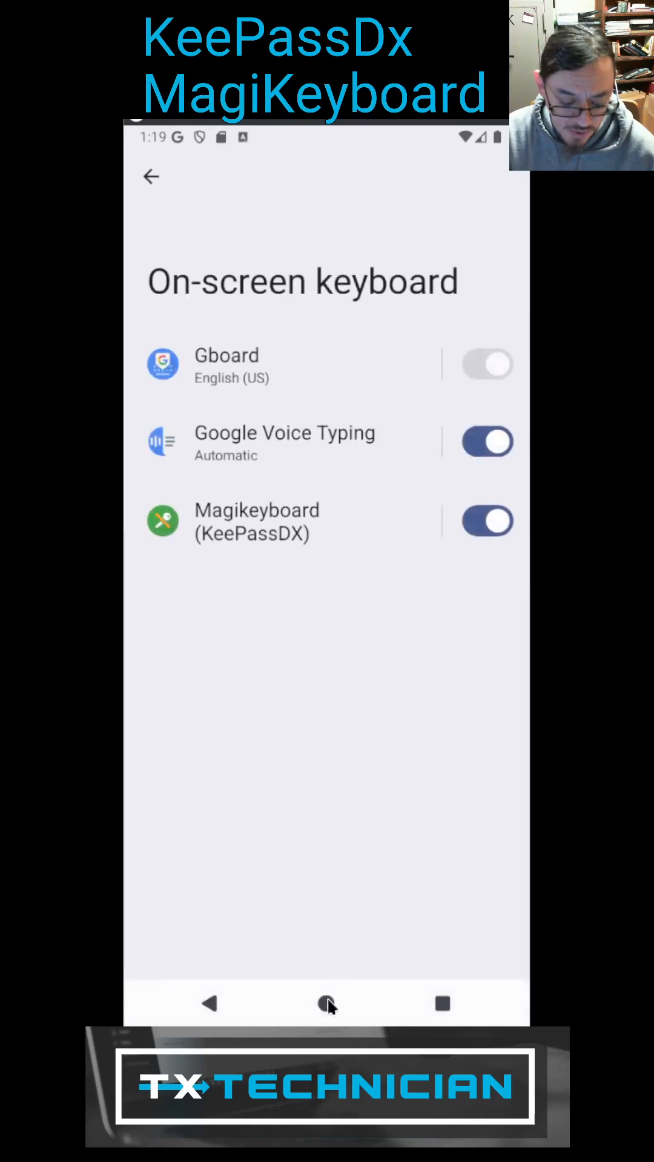
pyautogui.click(325, 1004)
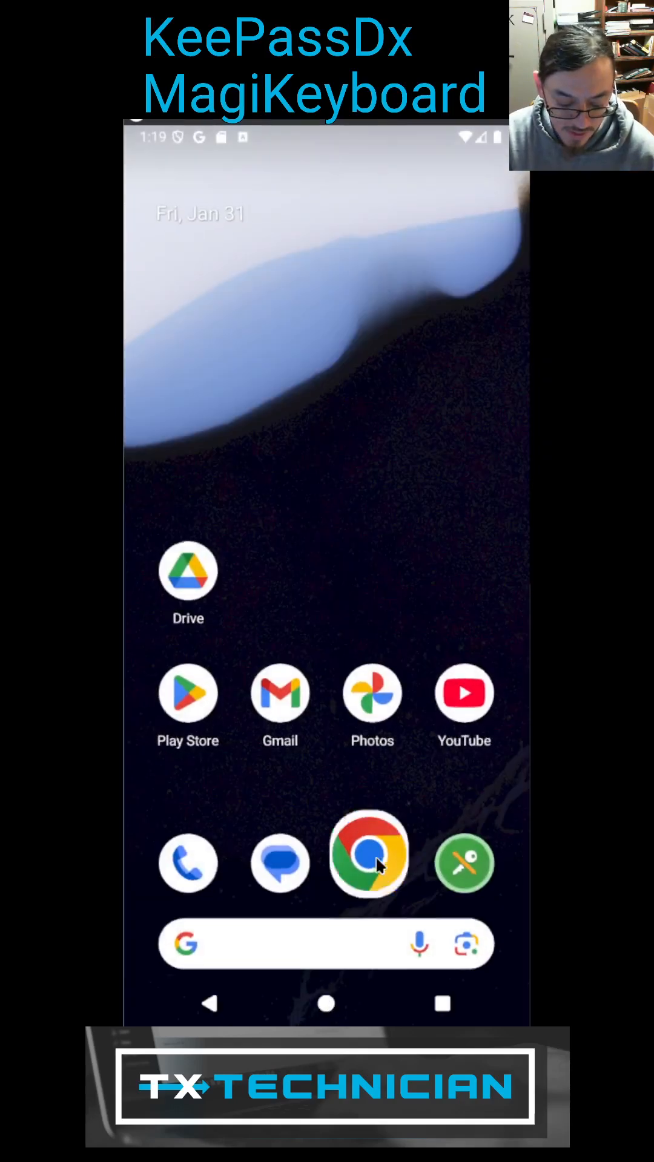
# - Launch Chrome, go to txtechnician.com and reach its account login page
pyautogui.click(368, 853)
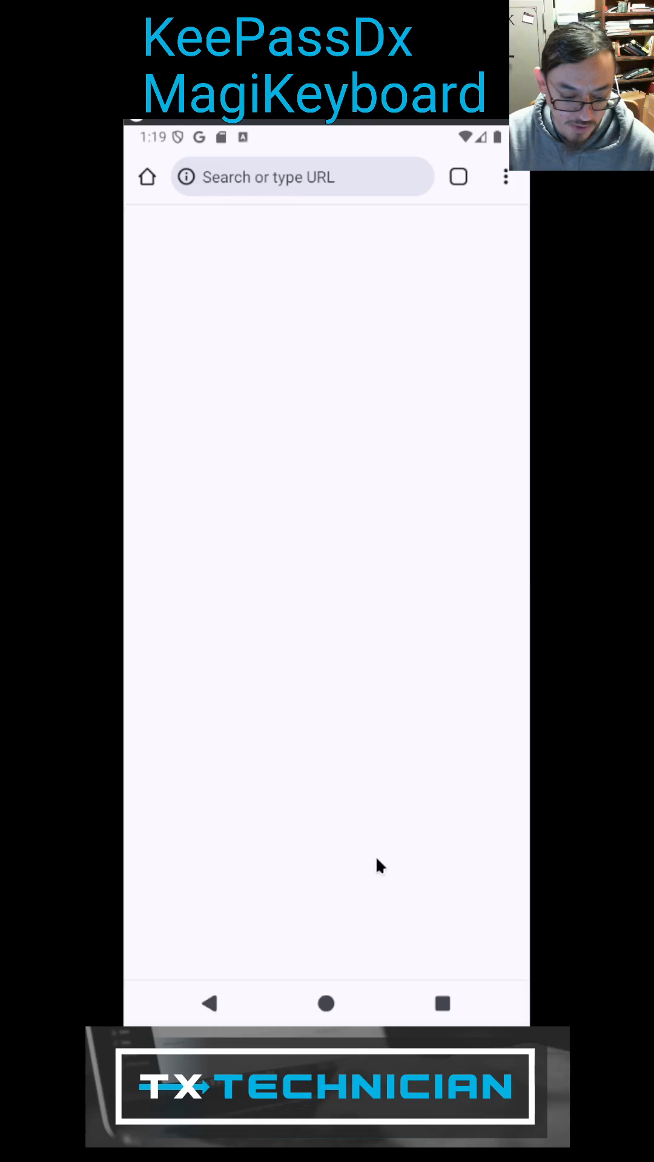
pyautogui.click(297, 177)
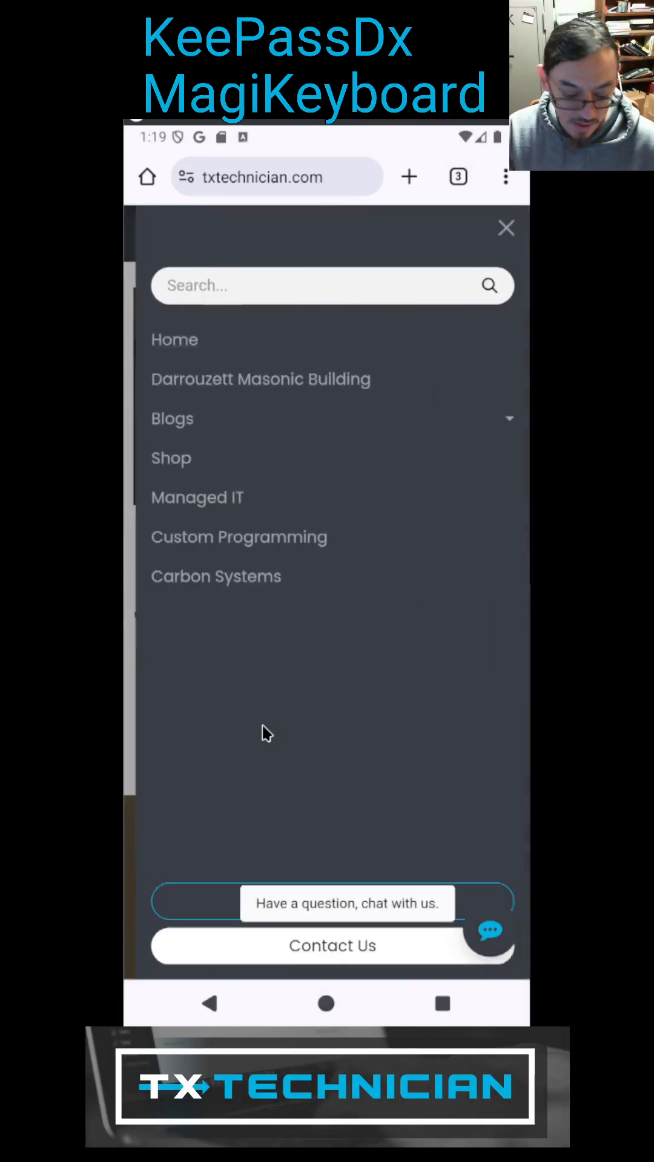
pyautogui.click(506, 229)
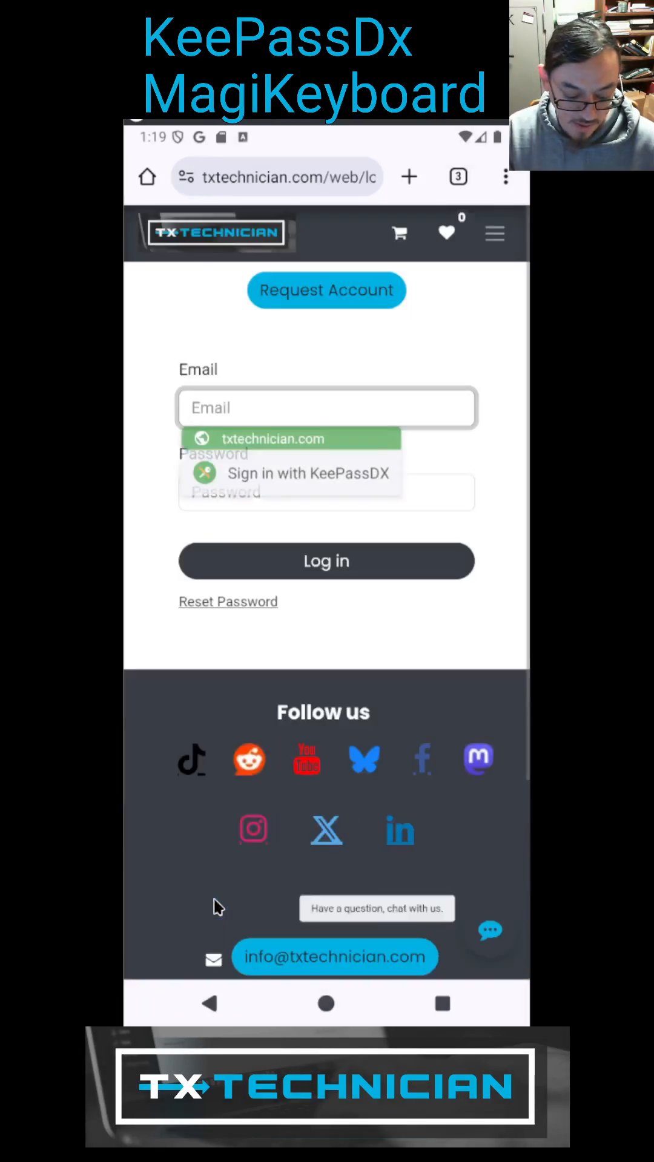
# - Focus the email and password fields, then switch text input over to Magikeyboard on the email field
pyautogui.click(326, 408)
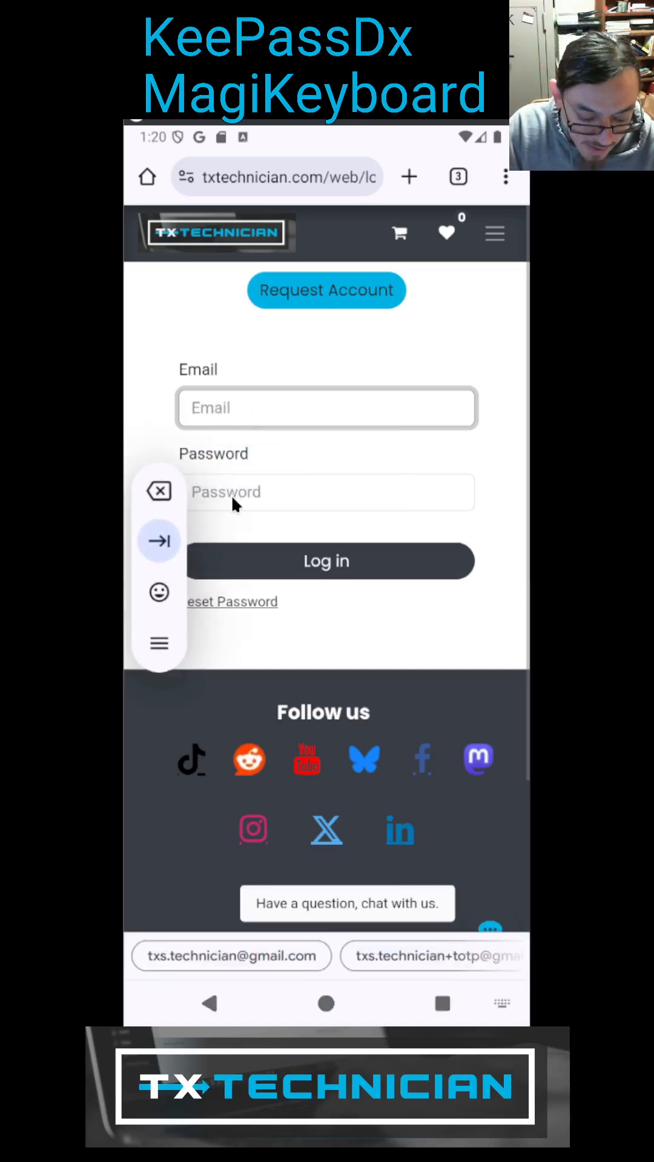
pyautogui.click(325, 492)
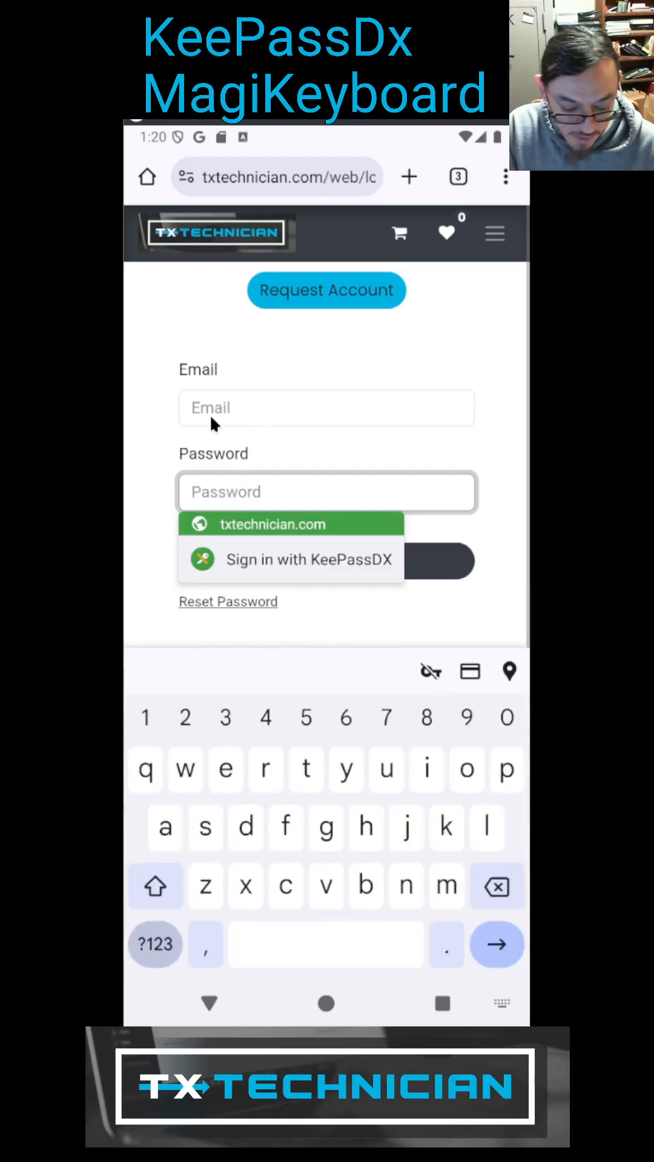
pyautogui.click(326, 408)
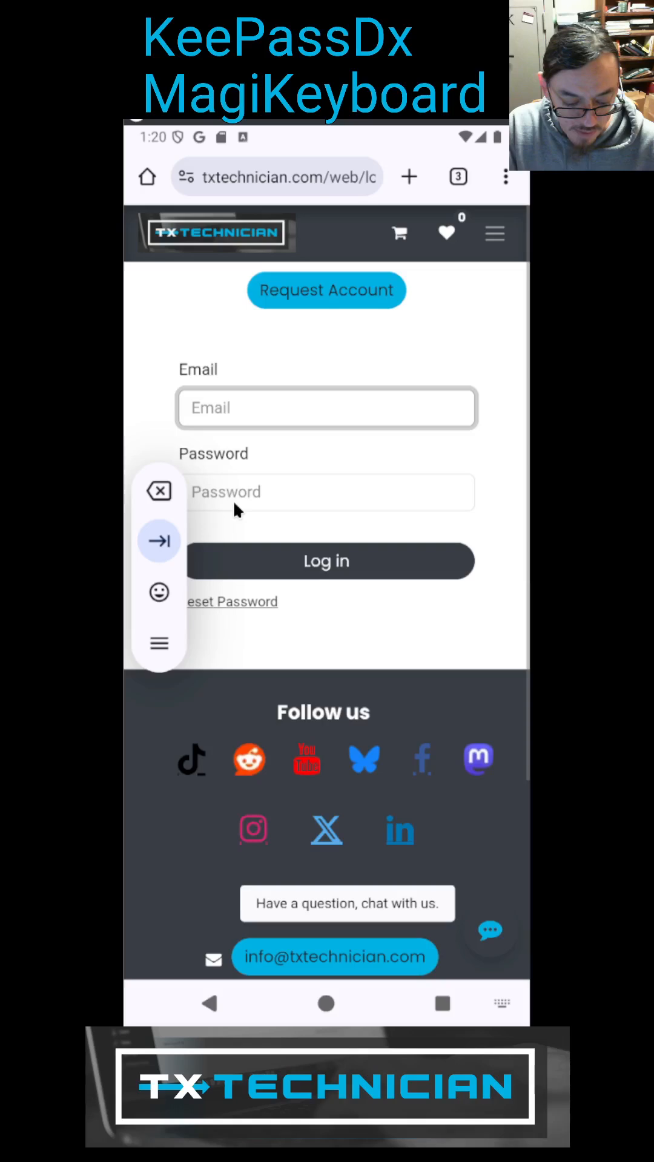
pyautogui.click(326, 491)
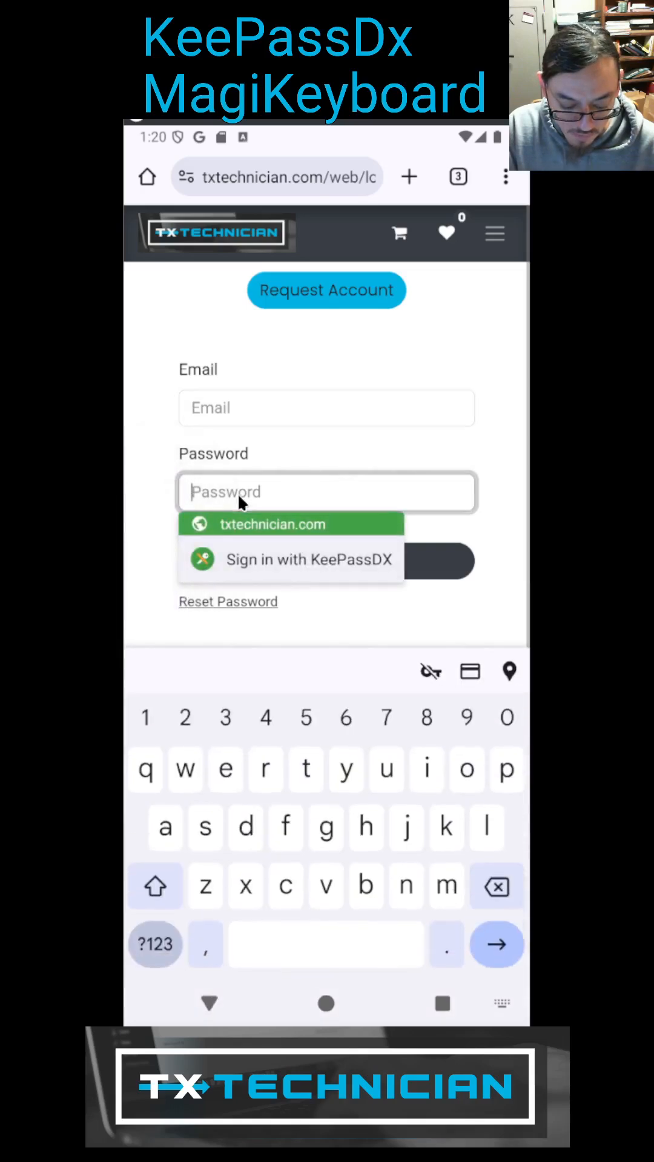
pyautogui.moveTo(503, 1008)
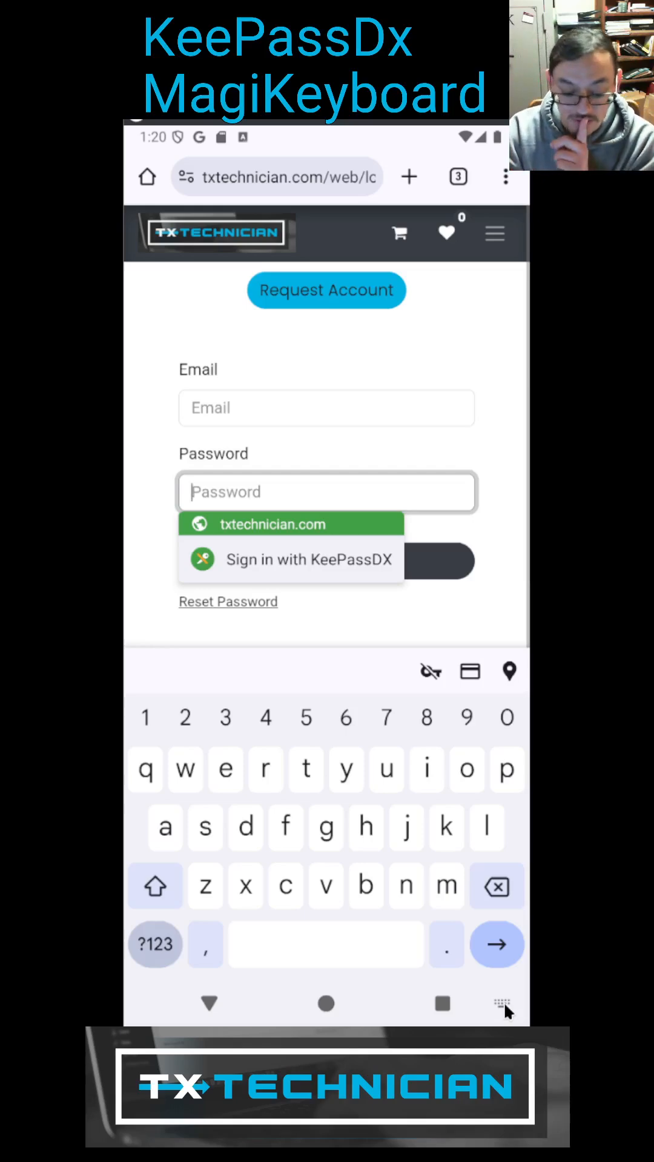
pyautogui.click(501, 1005)
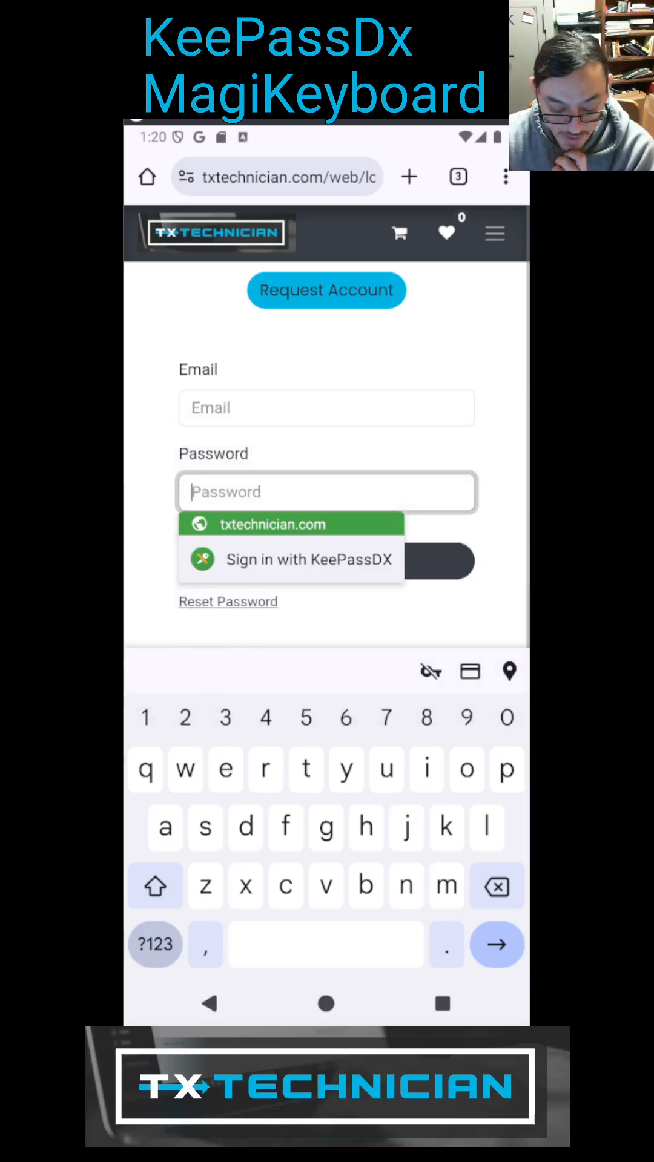
pyautogui.click(326, 408)
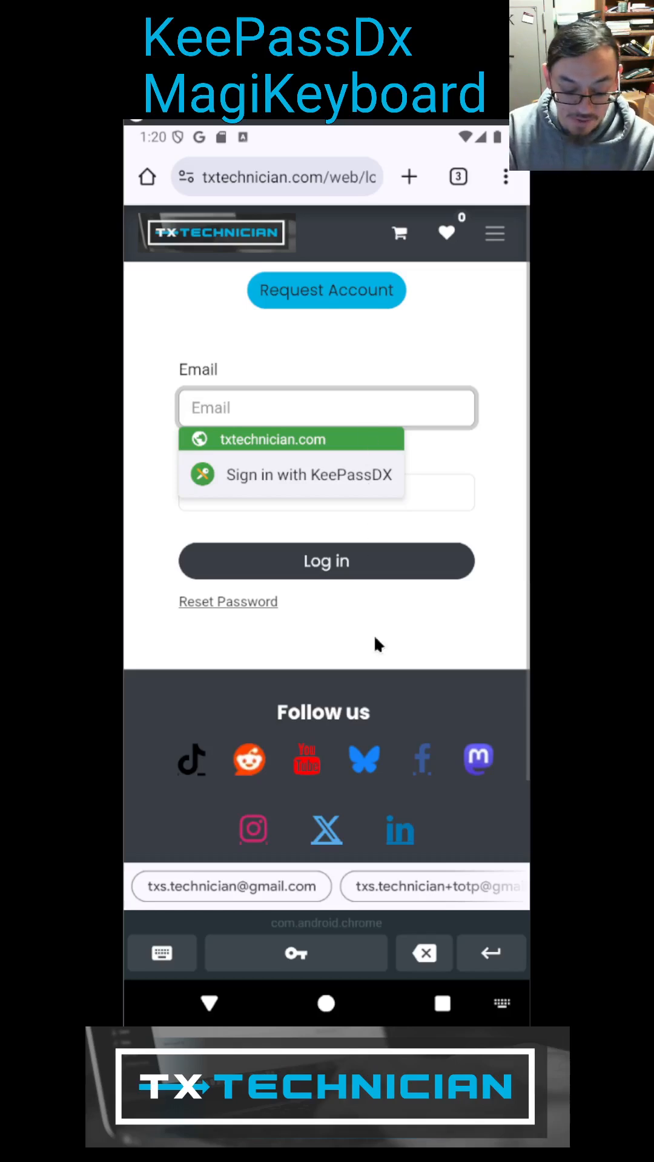
pyautogui.moveTo(424, 953)
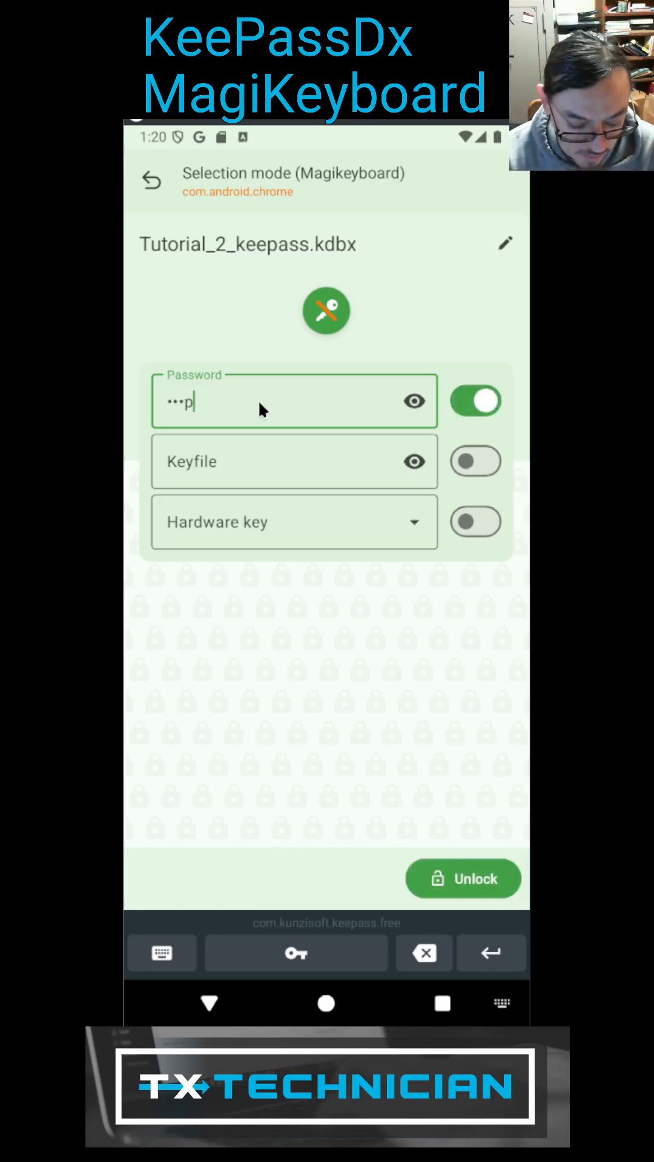
# - Enter the master password and unlock Tutorial_2_keepass.kdbx in Magikeyboard selection mode
pyautogui.write('a')
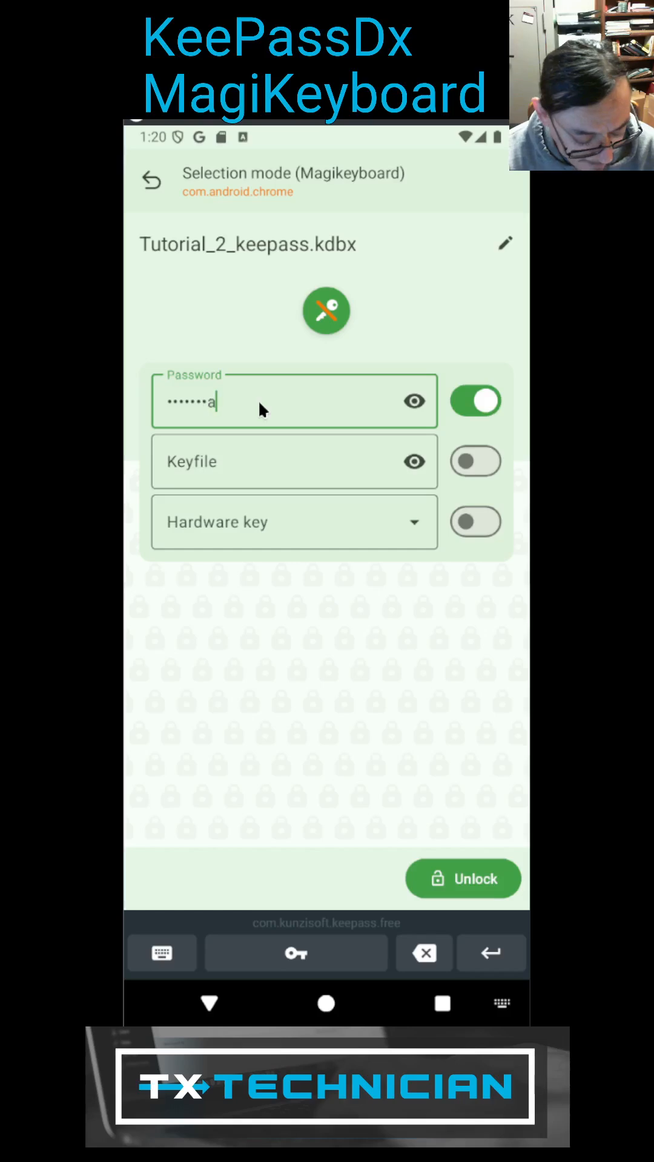
pyautogui.write('3')
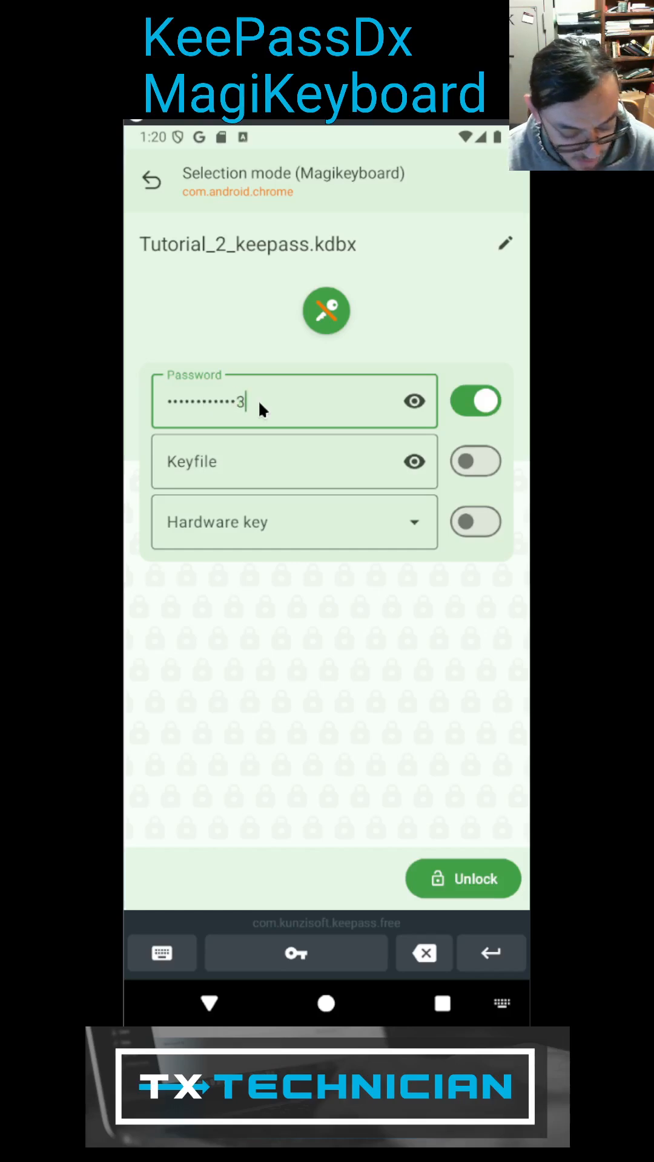
pyautogui.click(475, 401)
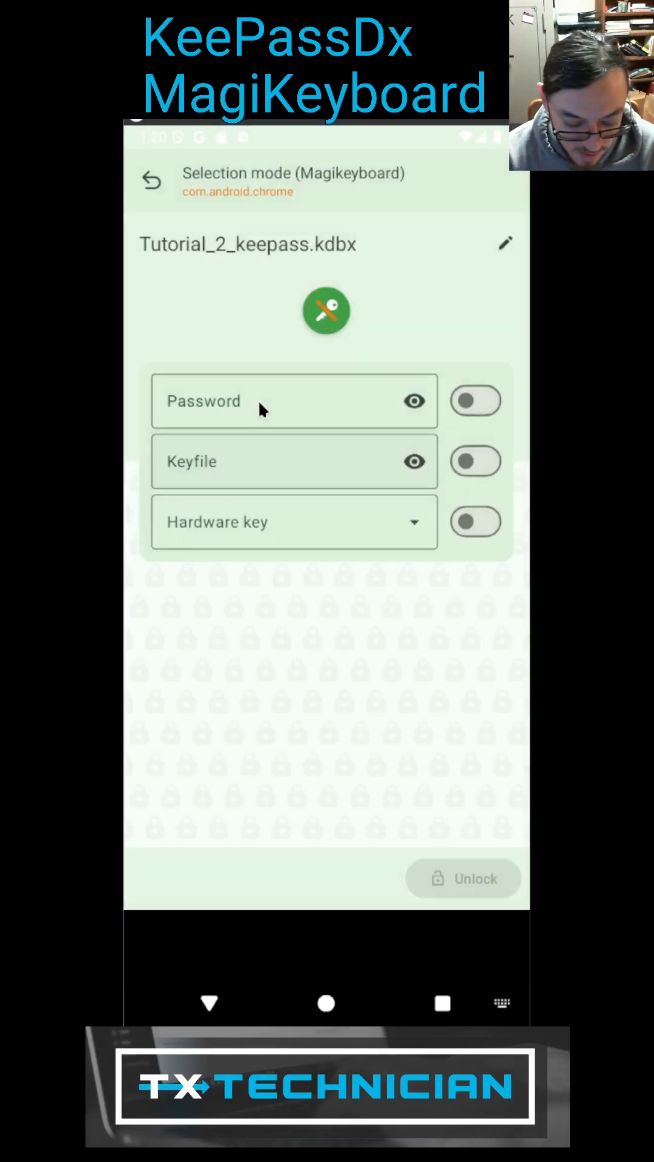
# - Select the TxTutorial With TOTP entry and return to the login form, dismissing the autofill list
pyautogui.click(464, 879)
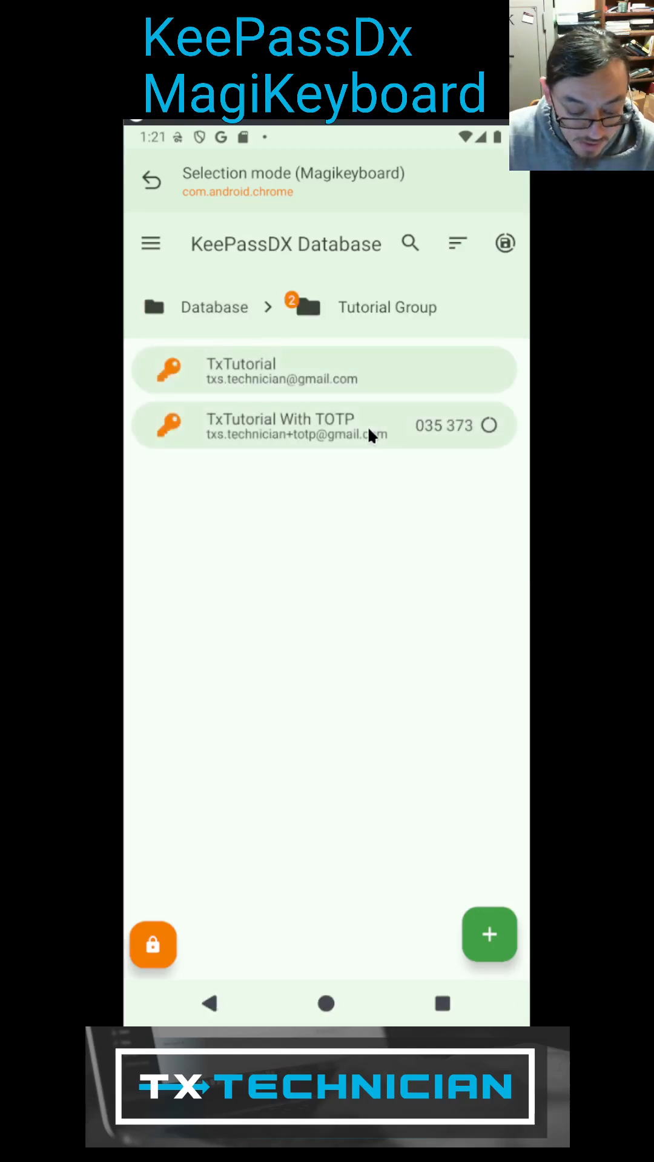
pyautogui.moveTo(375, 538)
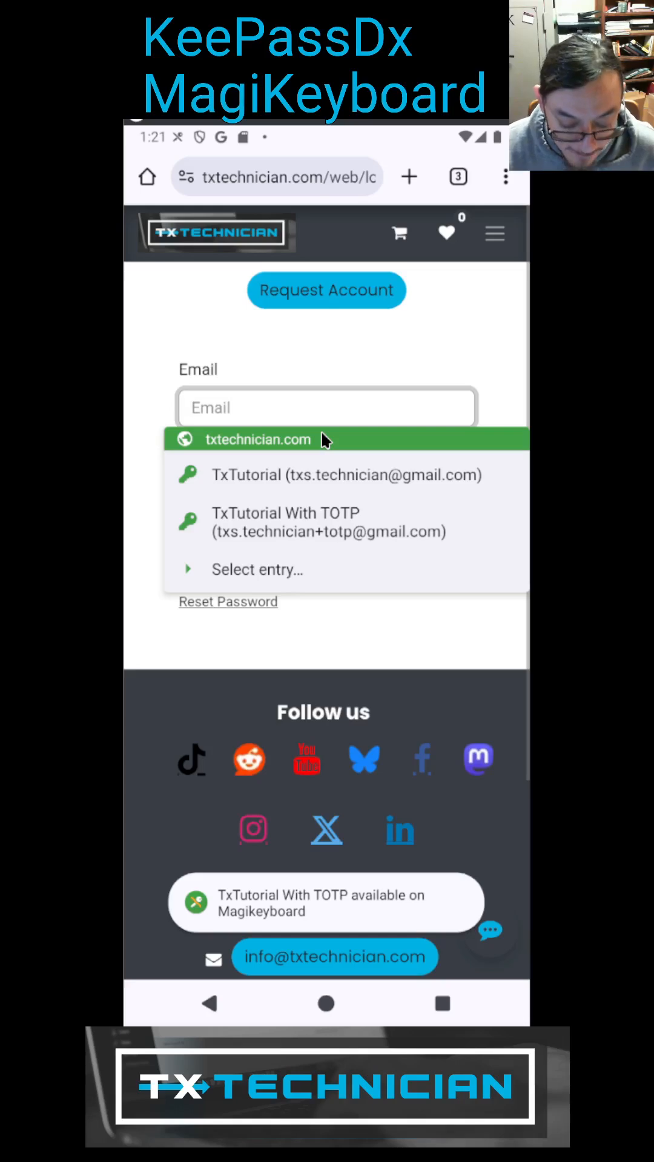
pyautogui.click(326, 408)
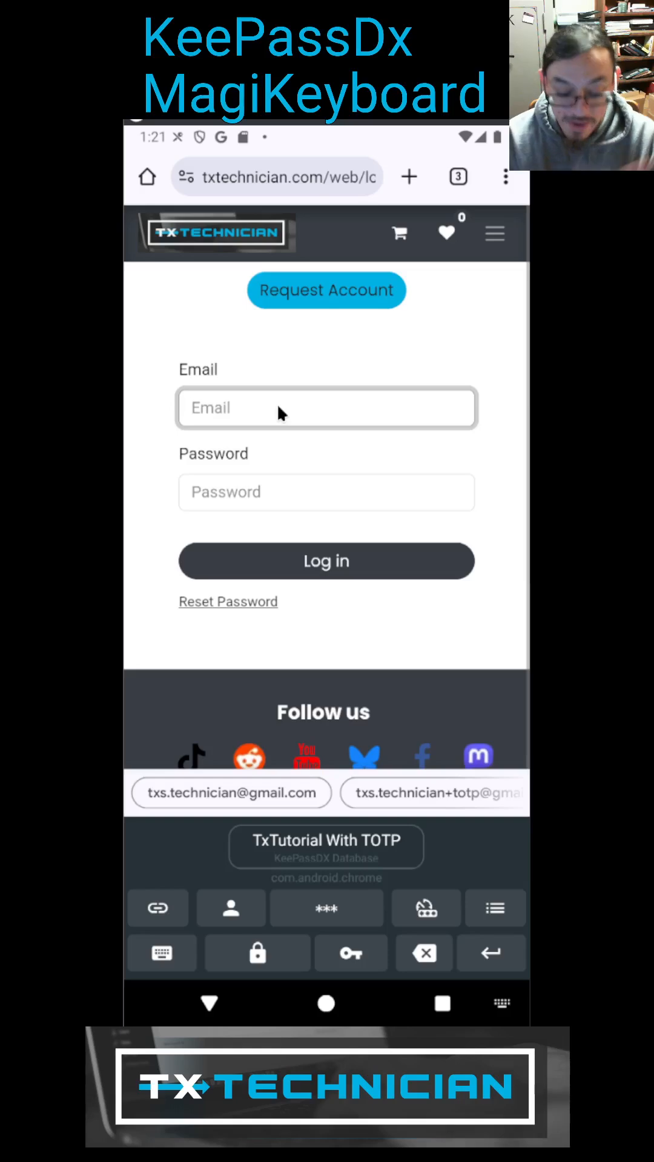
pyautogui.moveTo(322, 916)
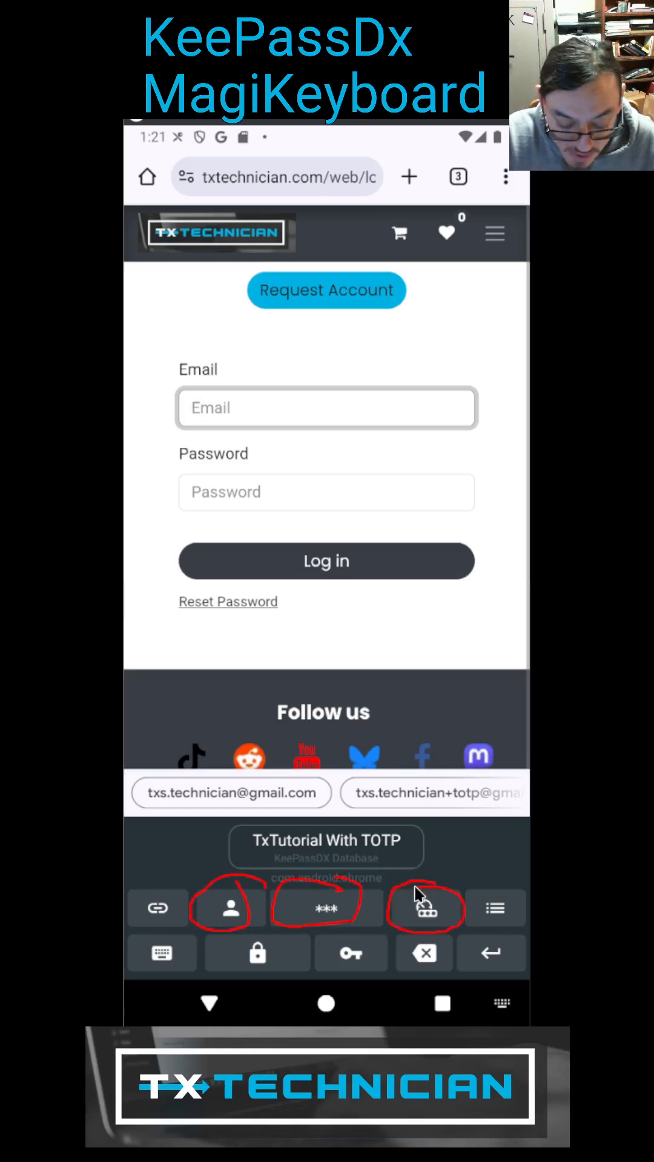
pyautogui.moveTo(405, 845)
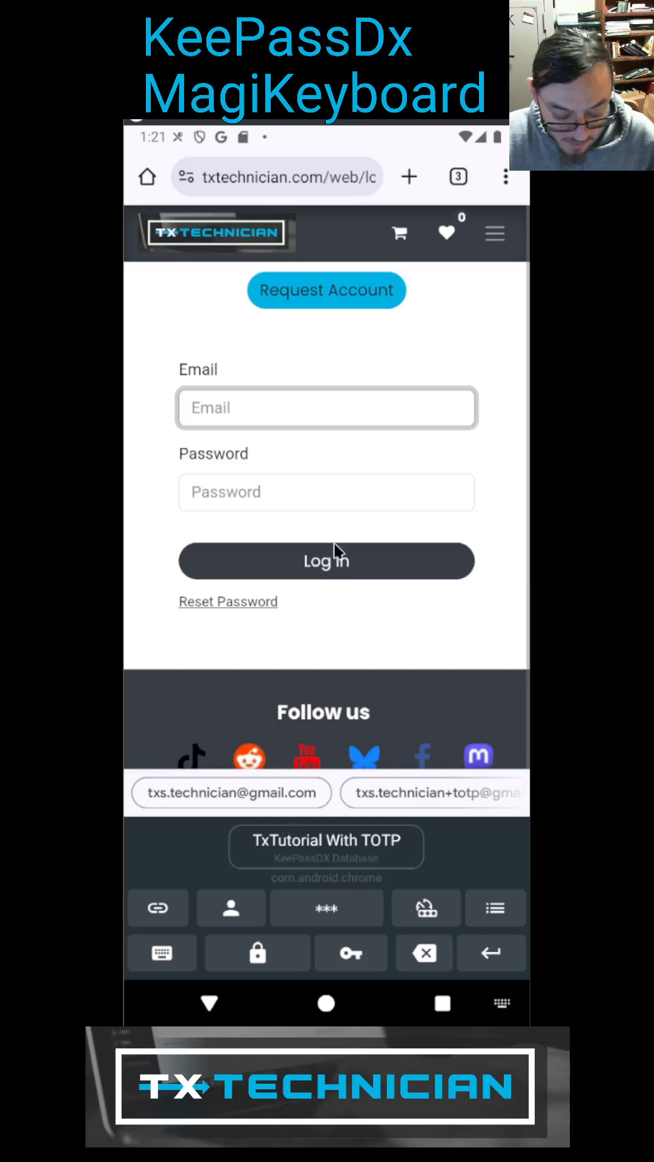
# - Fill the Email and Password fields from the entry via Magikeyboard and submit the login form
pyautogui.click(431, 793)
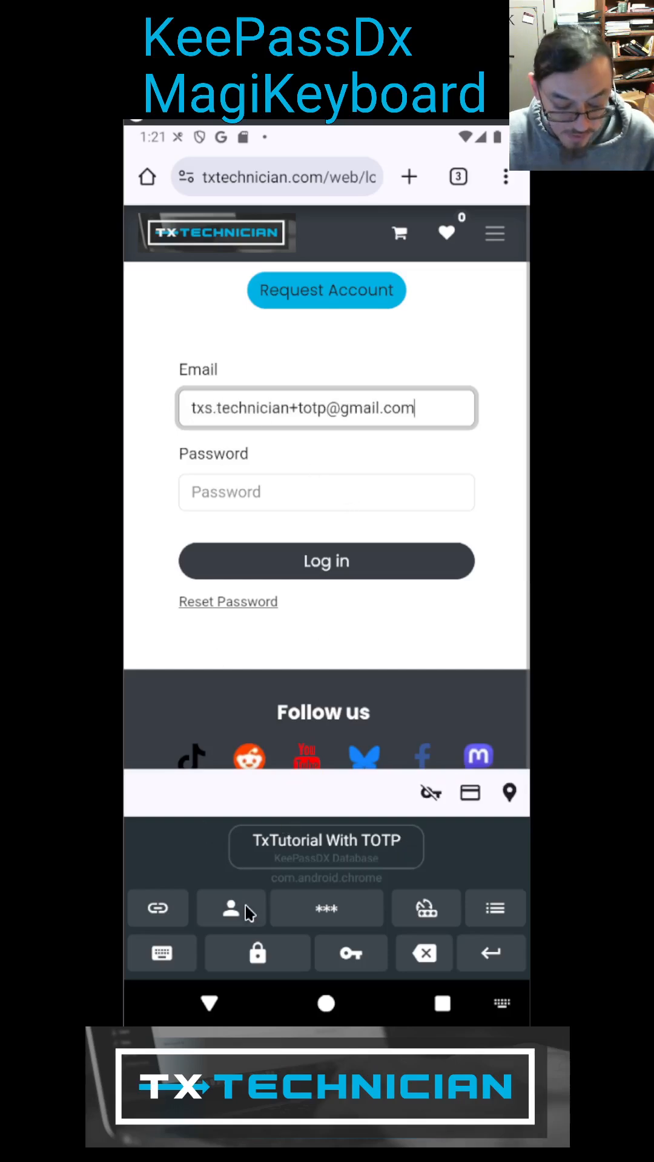
pyautogui.click(326, 492)
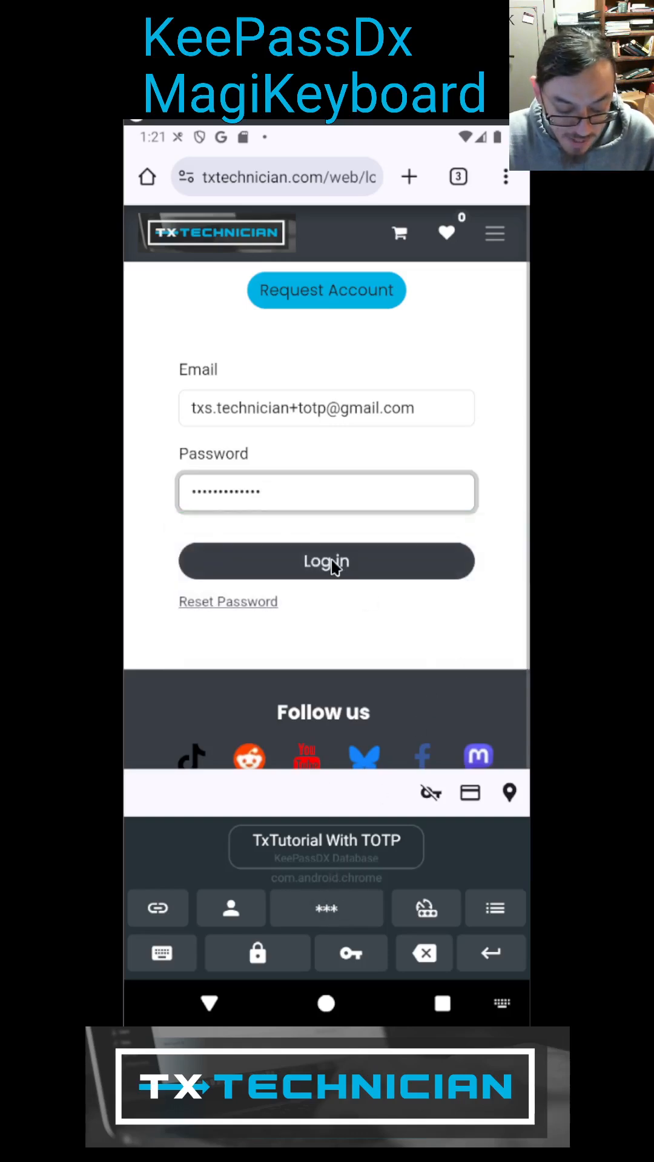
pyautogui.click(326, 561)
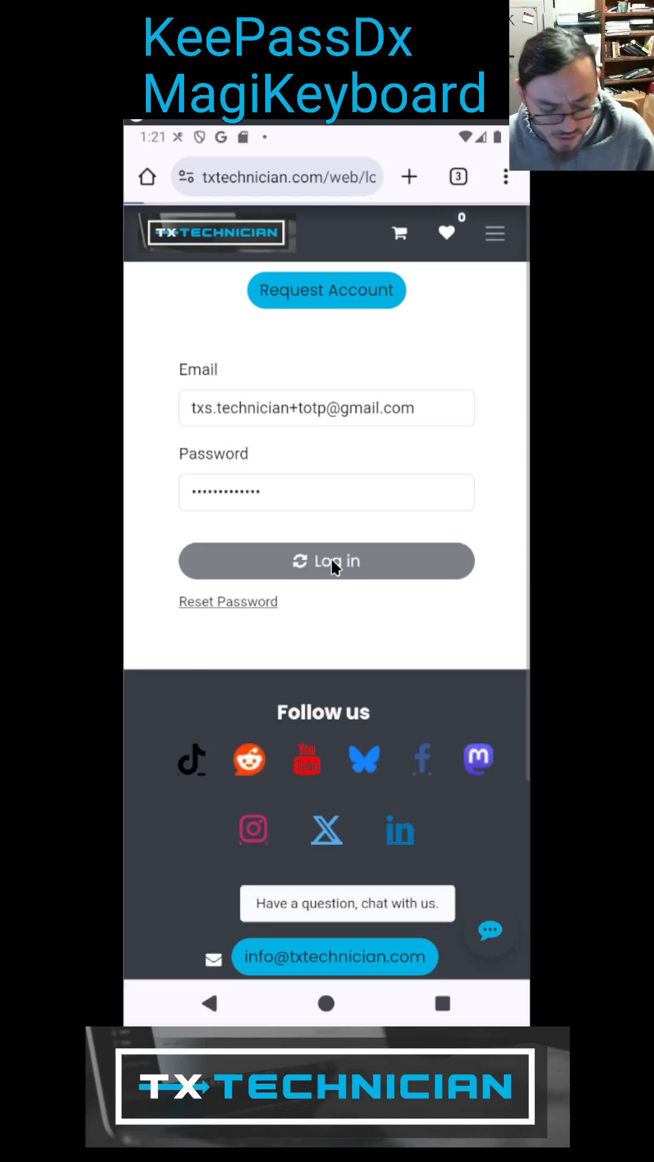
pyautogui.click(326, 561)
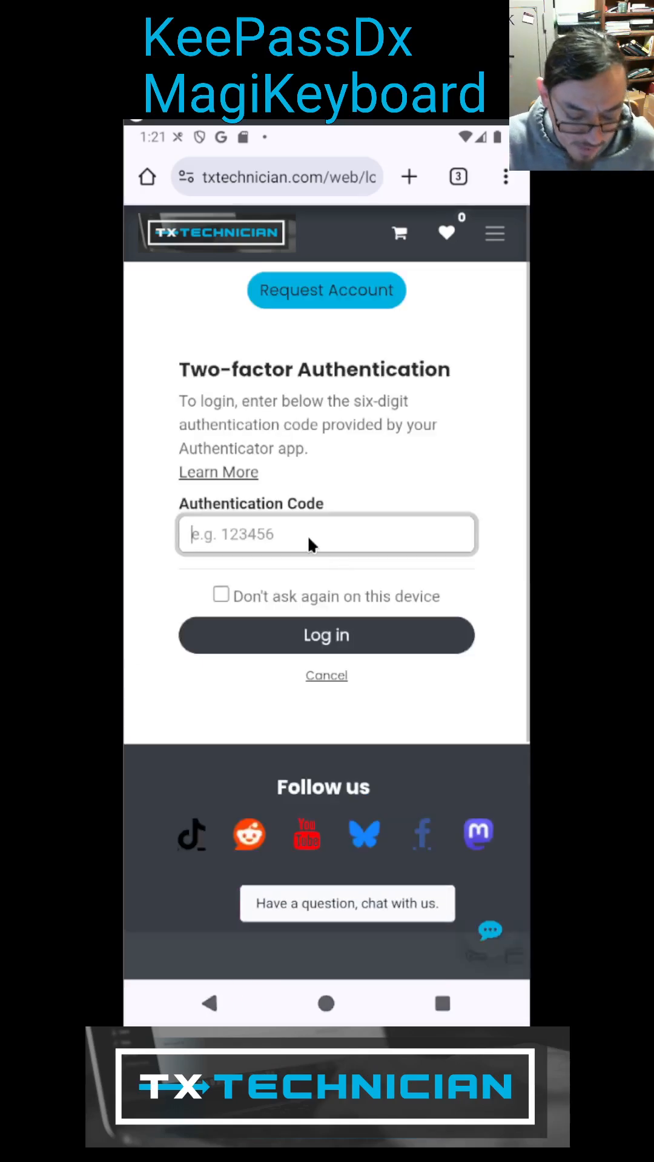
# - Fill the Authentication Code field with the entry's six-digit TOTP and finish signing in to My account
pyautogui.click(326, 534)
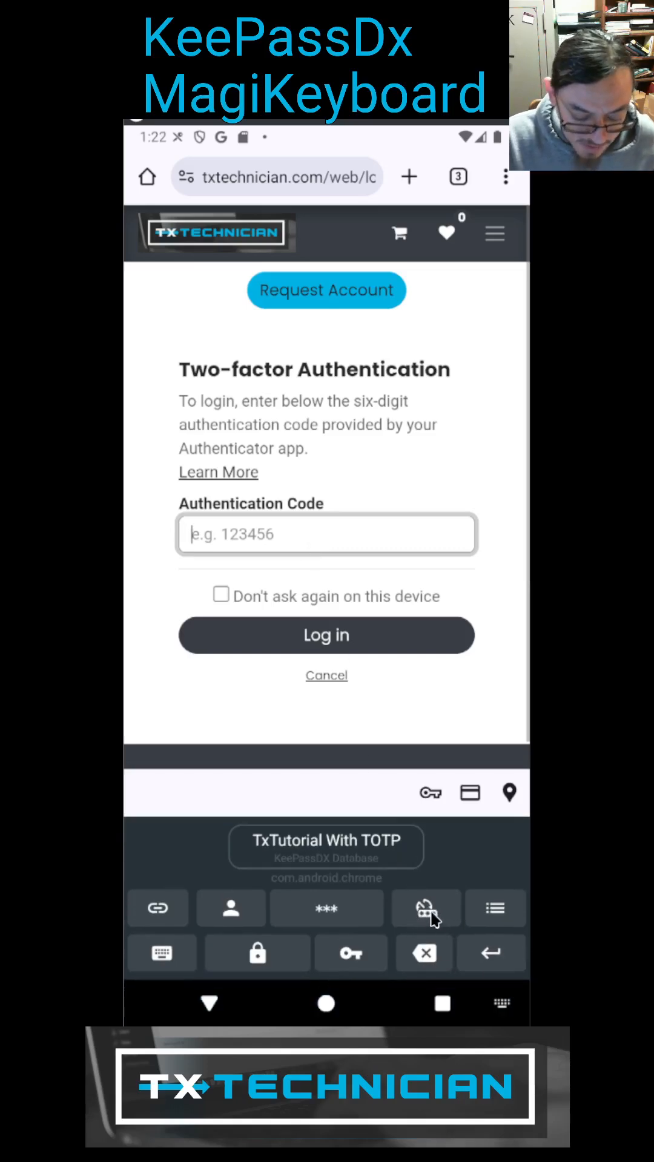
pyautogui.click(425, 908)
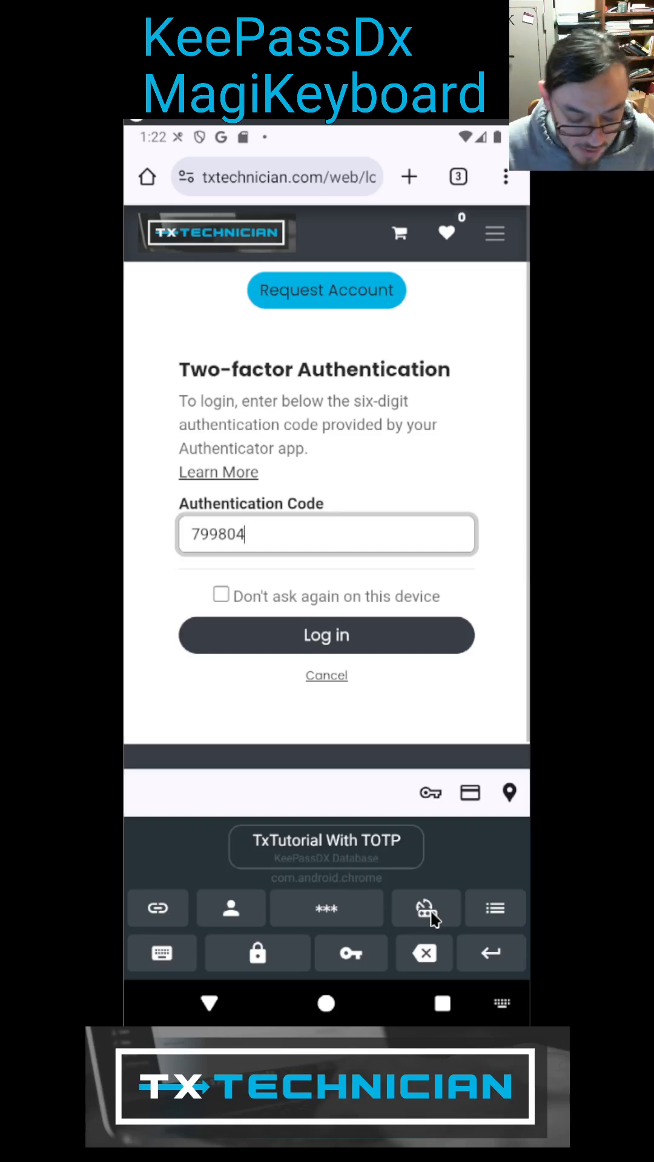
pyautogui.click(325, 636)
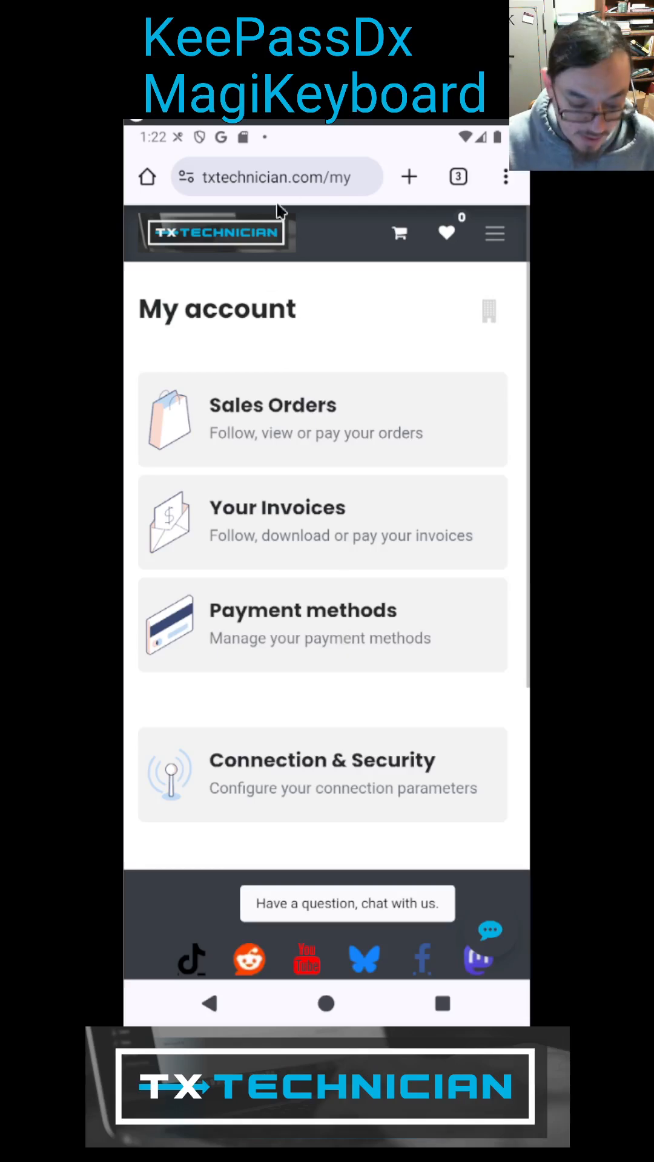
# - Fill the address bar with the entry's username, trim it to 'txs.technic', return to Gboard and search it
pyautogui.click(276, 177)
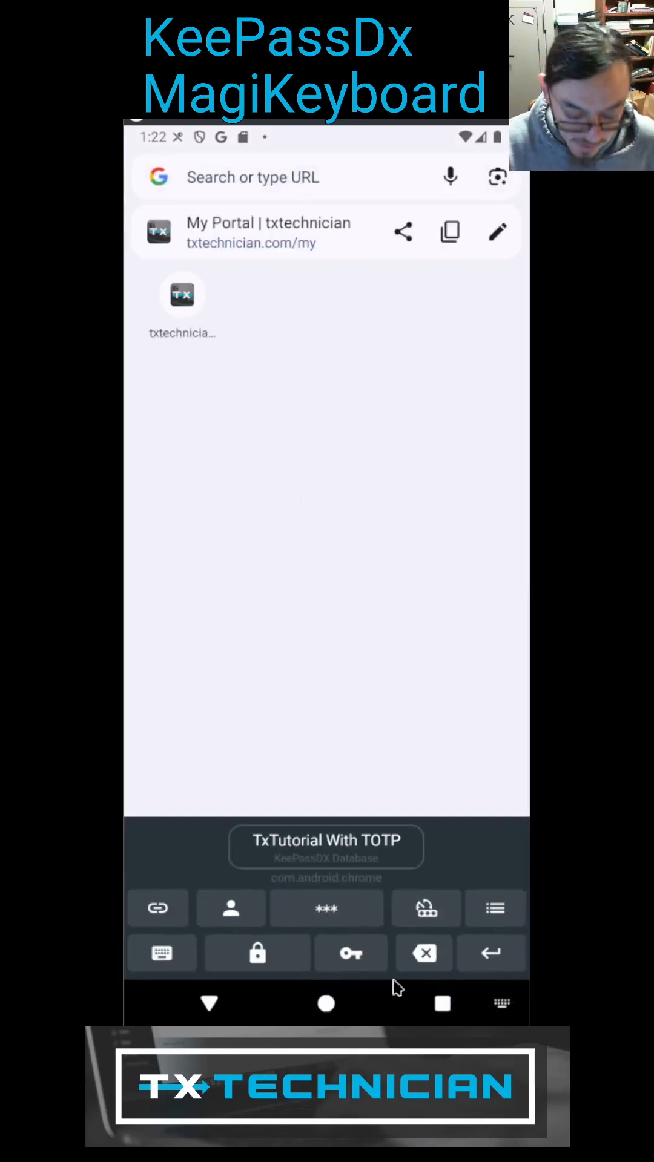
pyautogui.click(230, 908)
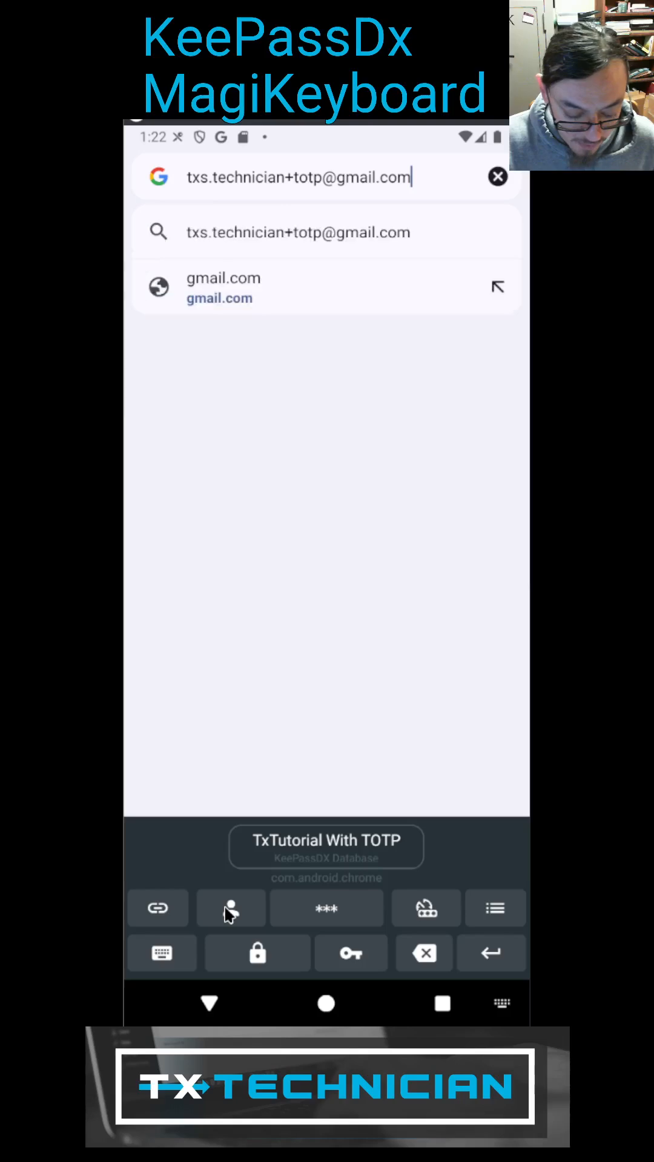
pyautogui.click(424, 953)
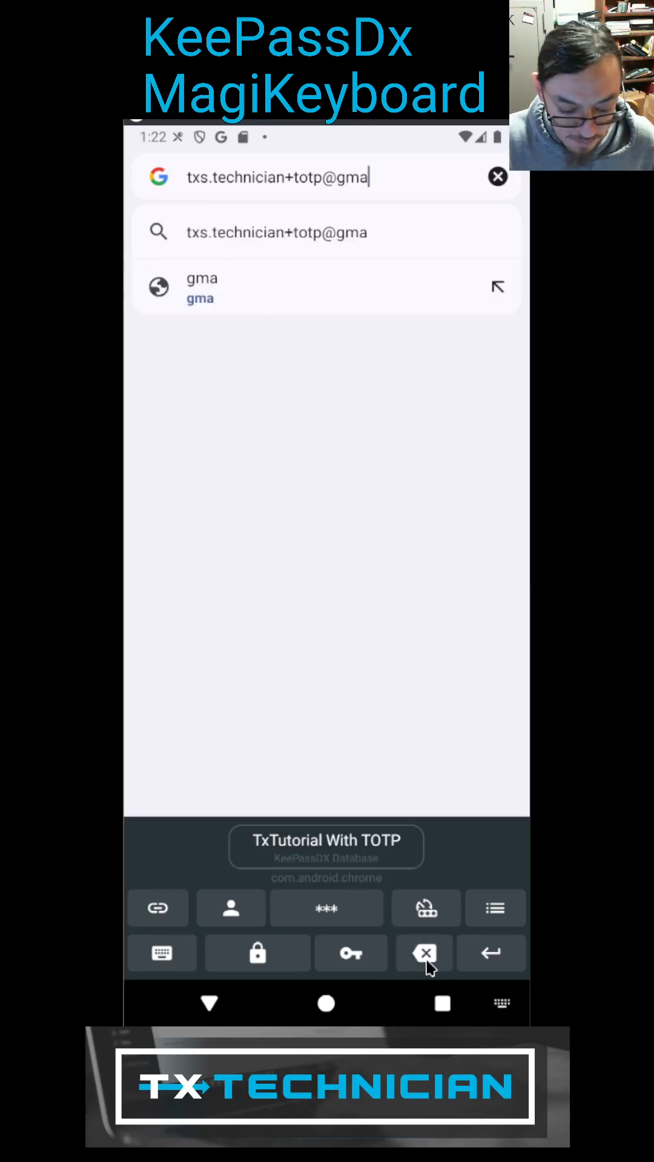
pyautogui.click(424, 953)
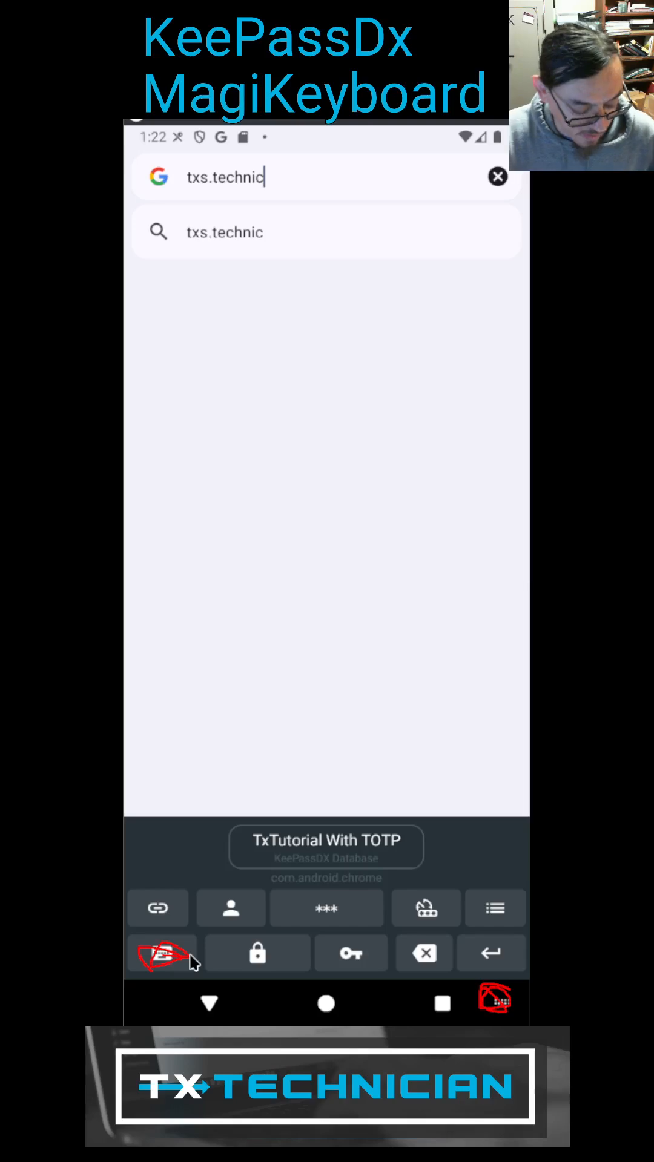
pyautogui.click(160, 954)
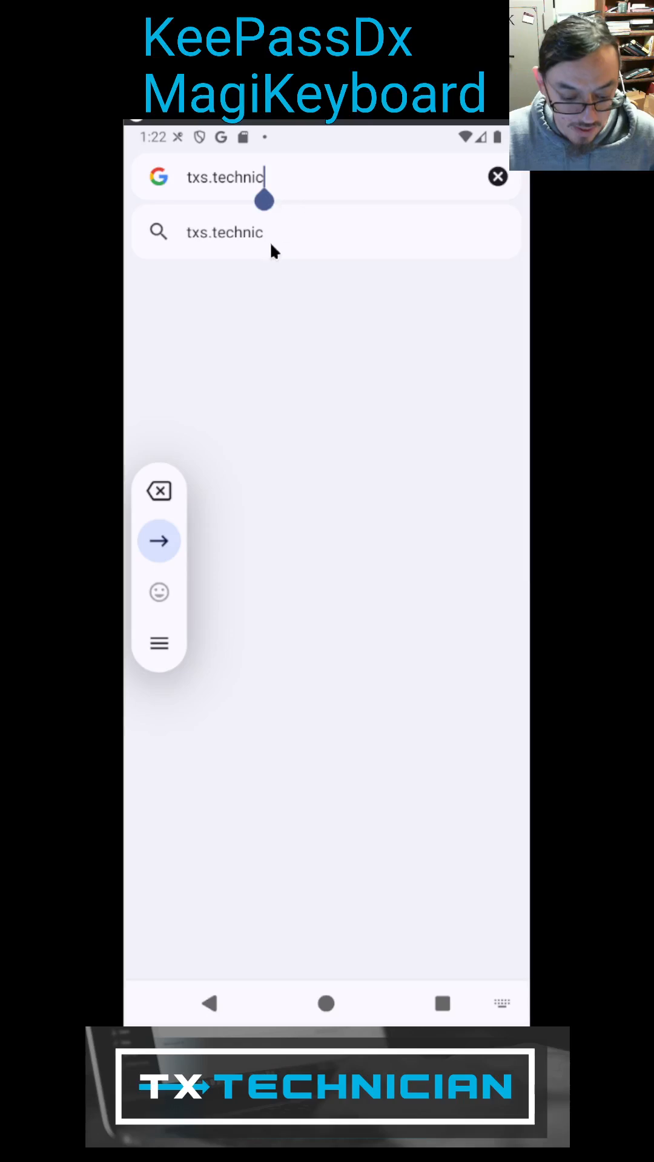
pyautogui.click(498, 177)
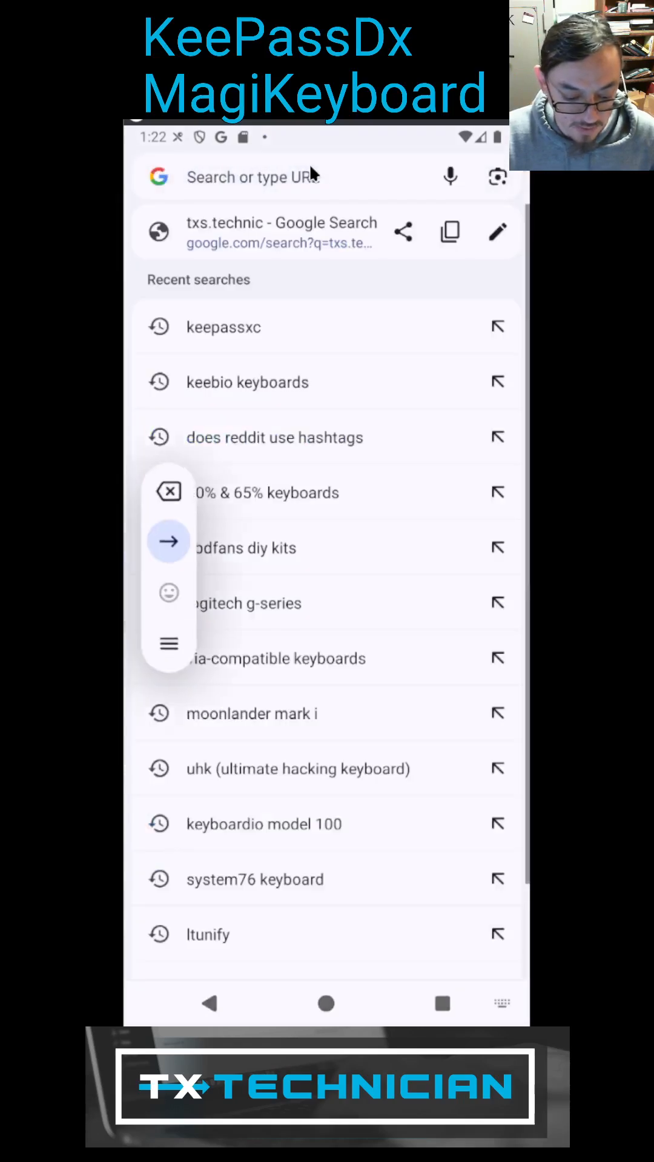